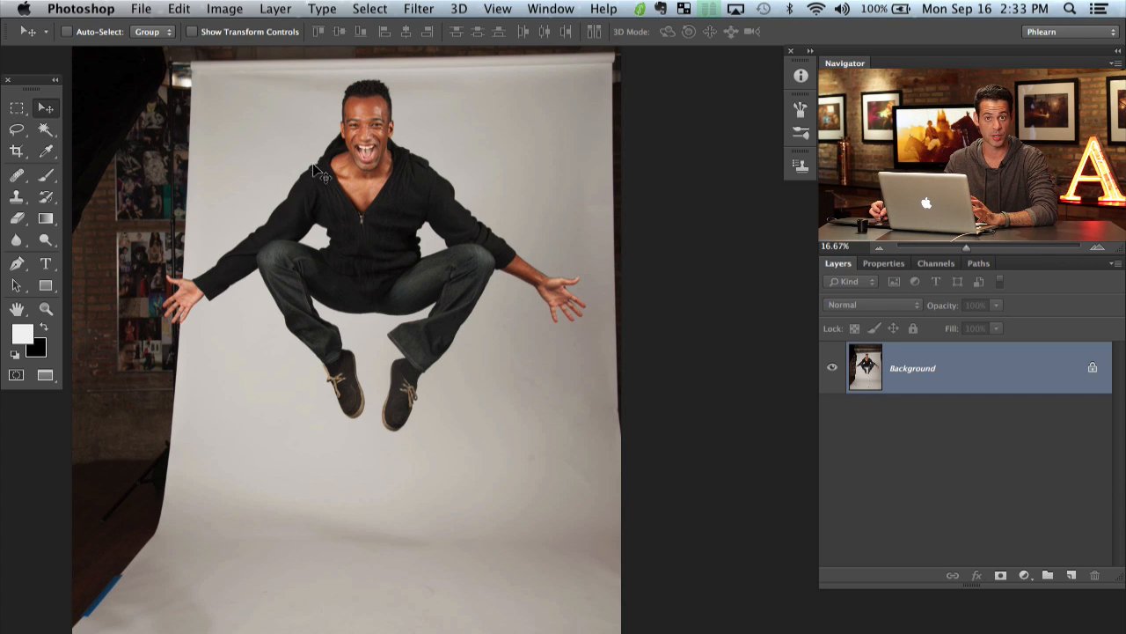
mouse_move(300, 190)
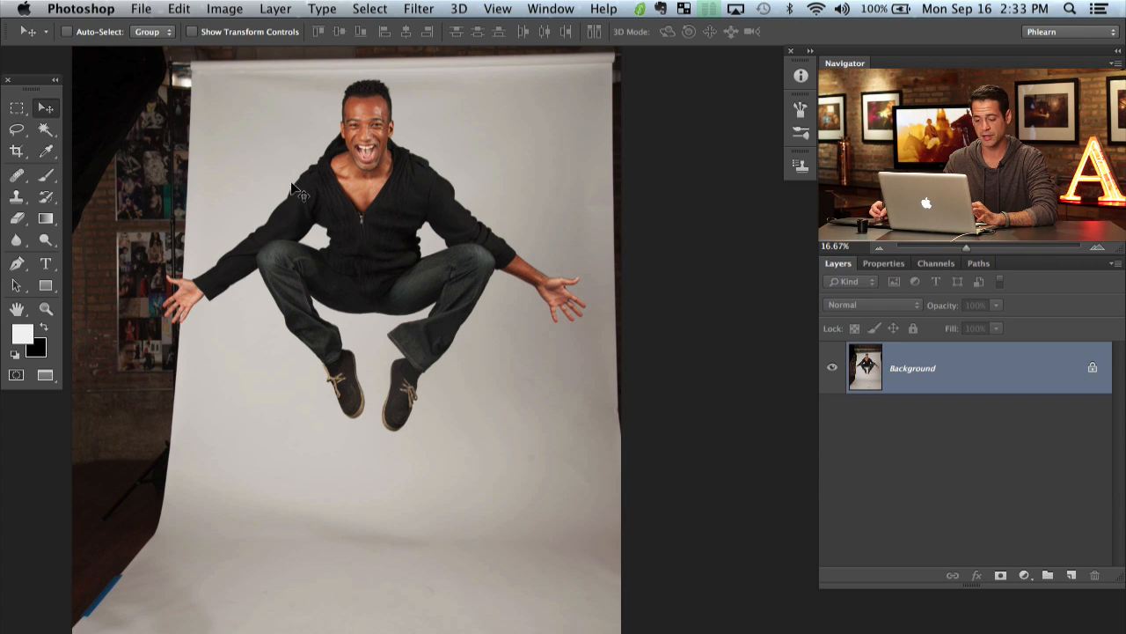
mouse_move(183, 239)
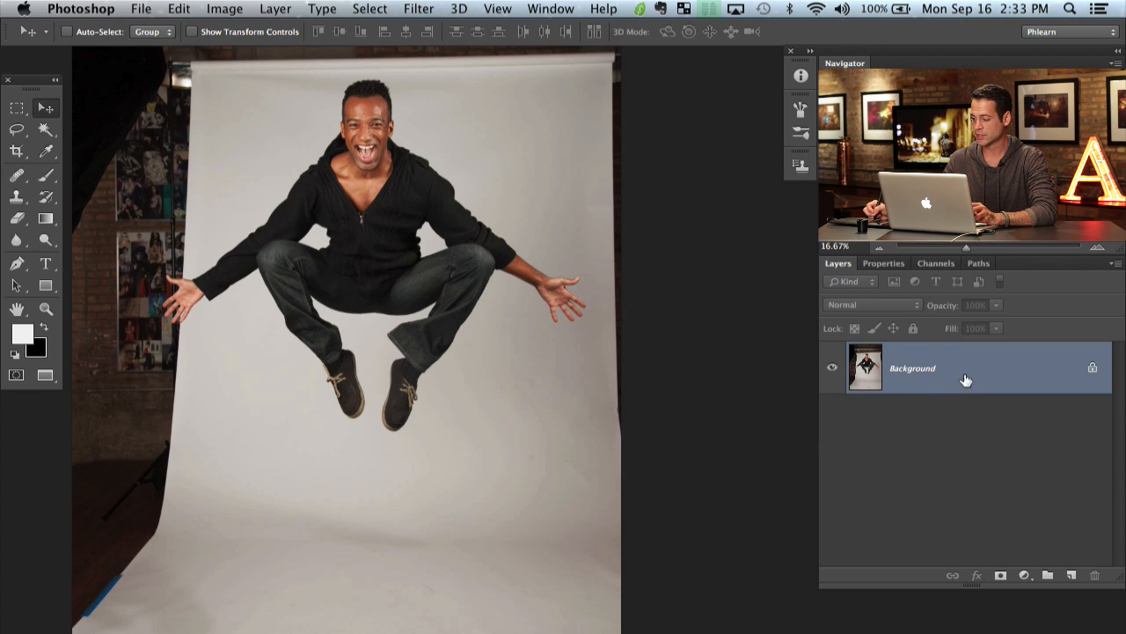
mouse_move(931, 387)
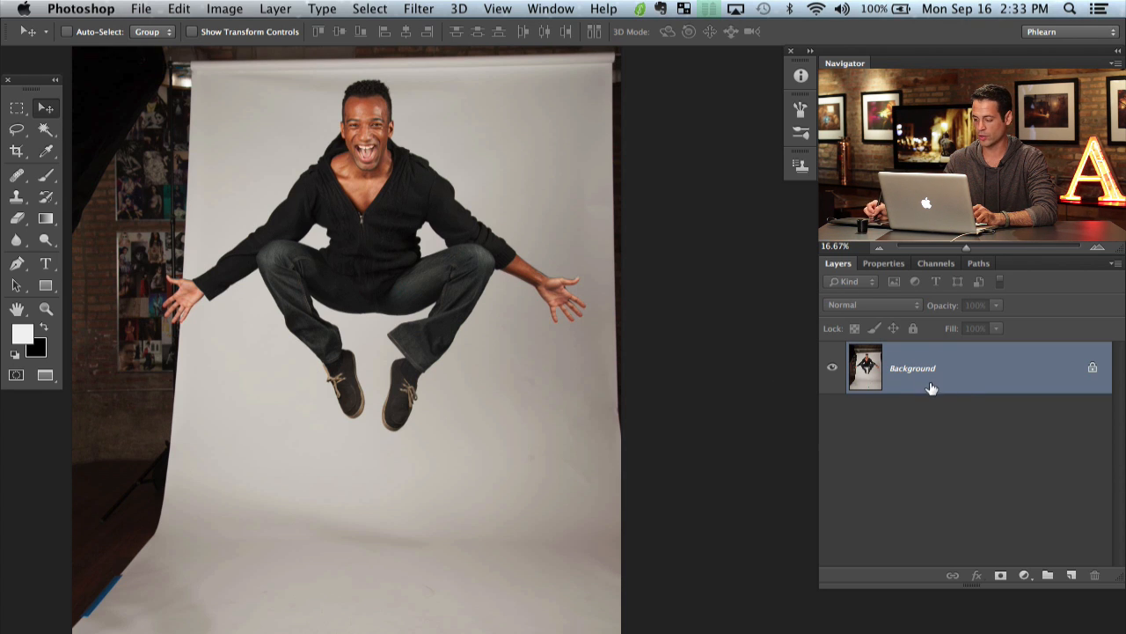
Convert the locked Background layer into an editable Layer 0
double_click(911, 368)
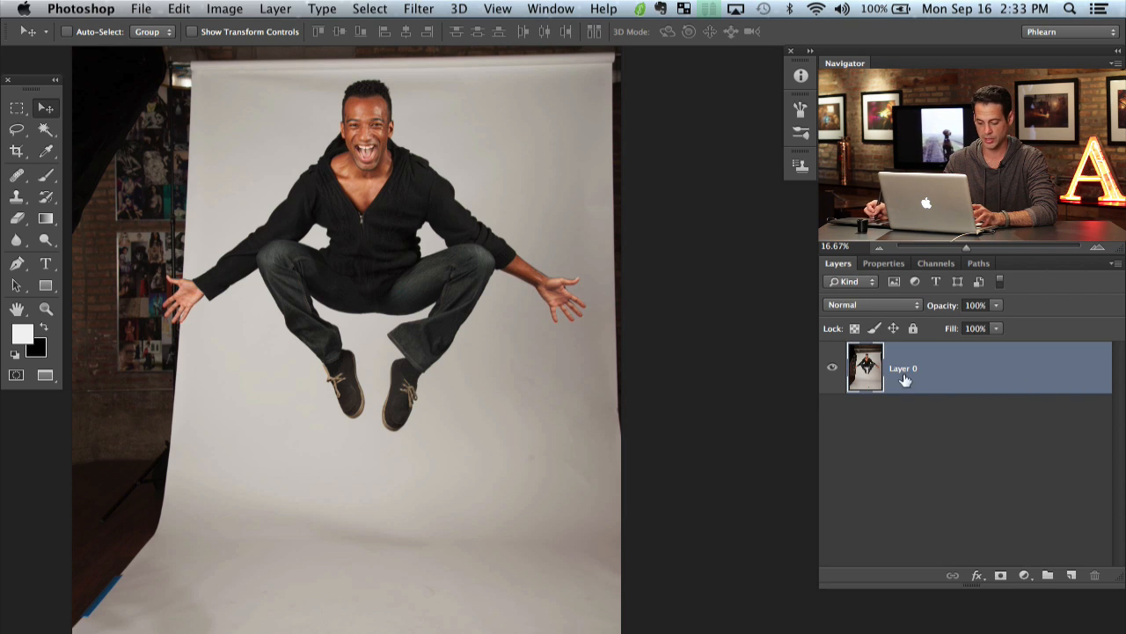
Switch to the Magic Wand to select the grey studio backdrop
click(46, 130)
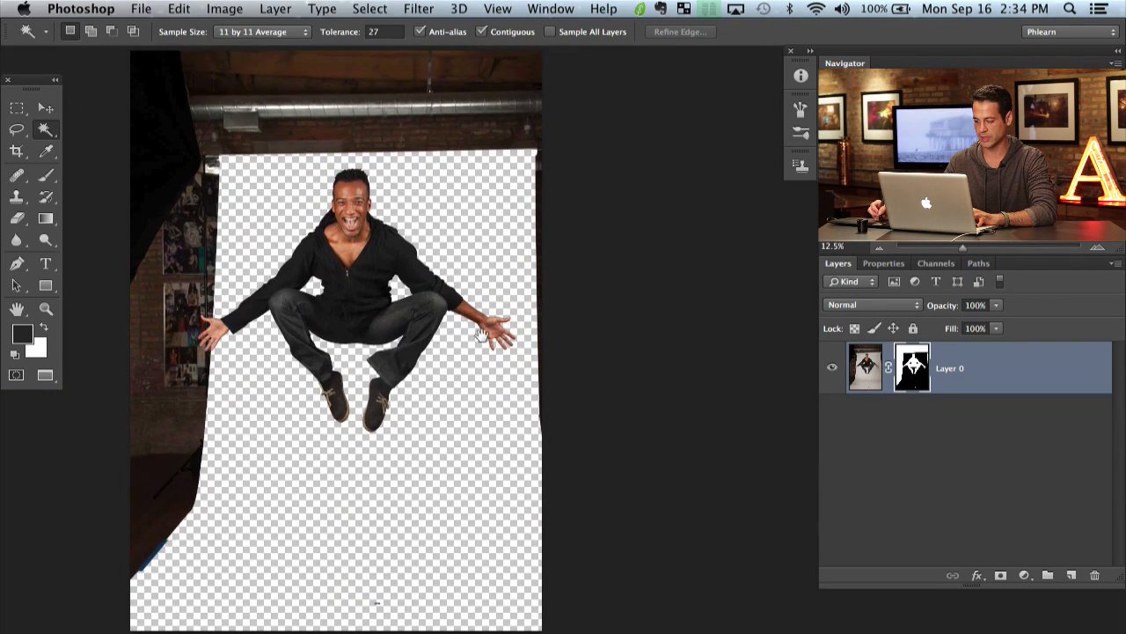
Lasso-outline the leftover backdrop area above the jumping man
click(15, 130)
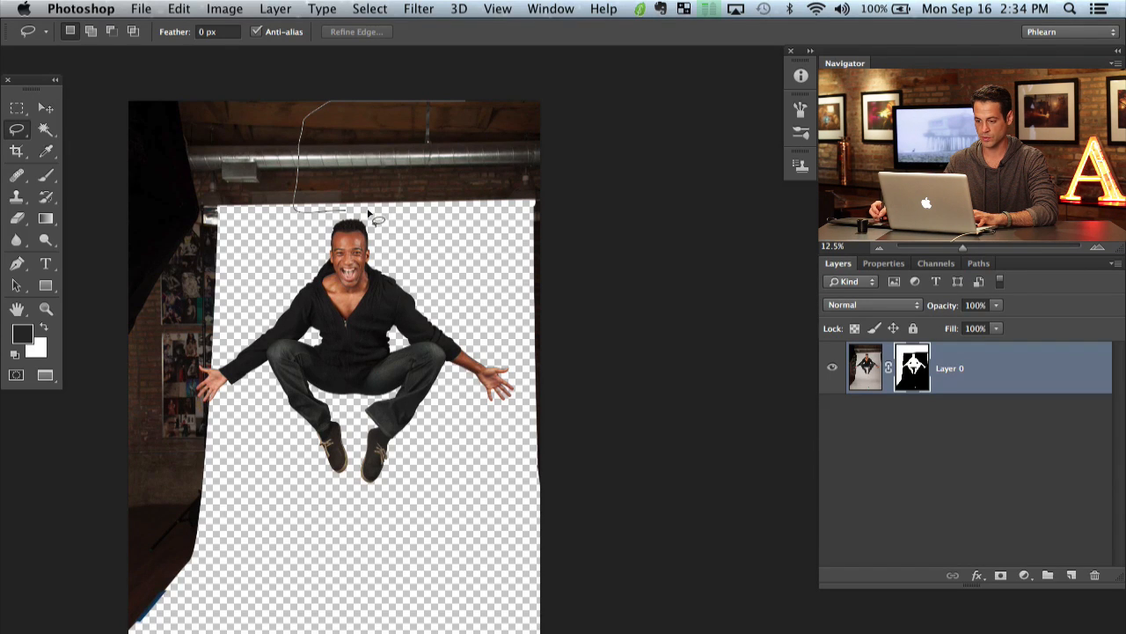
drag(370, 211, 493, 630)
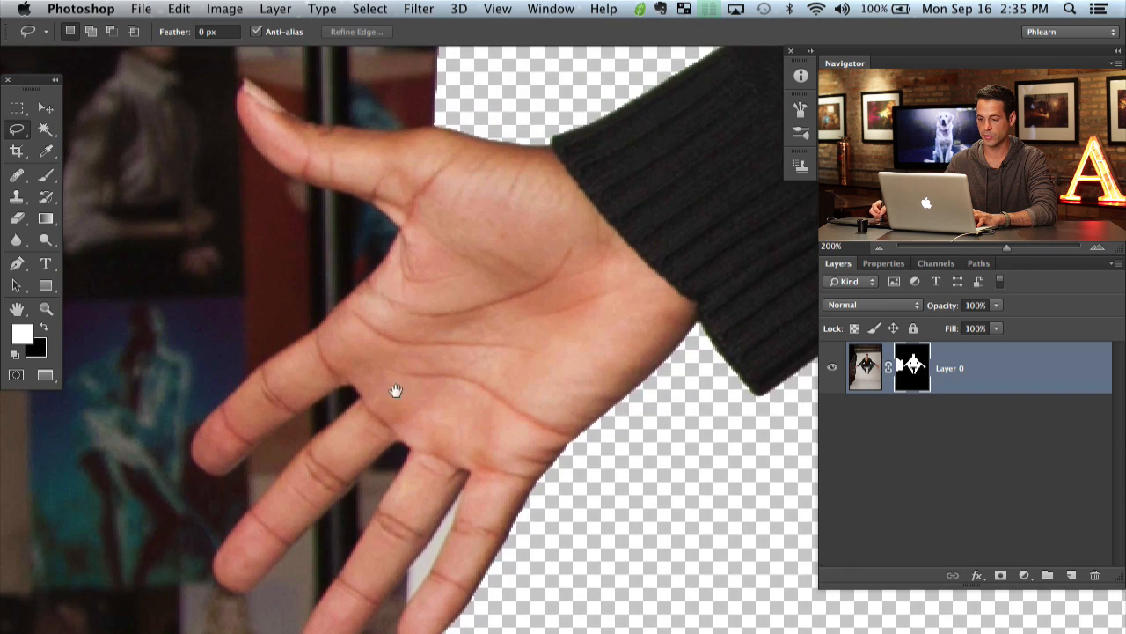
Trace the backdrop between the left-hand fingers with the Magnetic Lasso
click(16, 130)
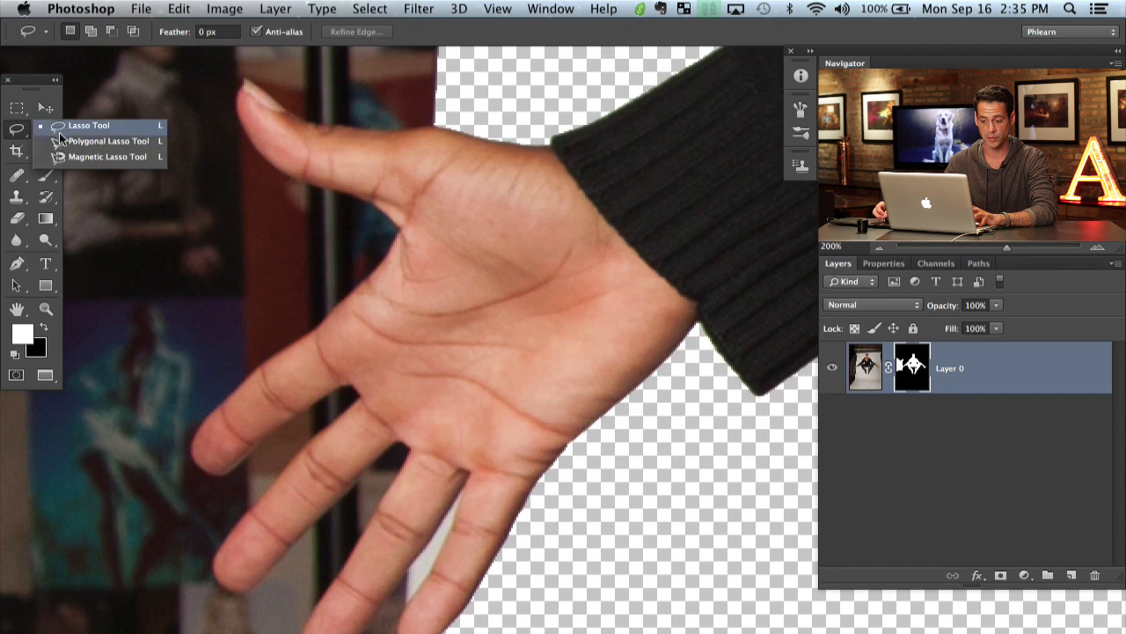
click(107, 156)
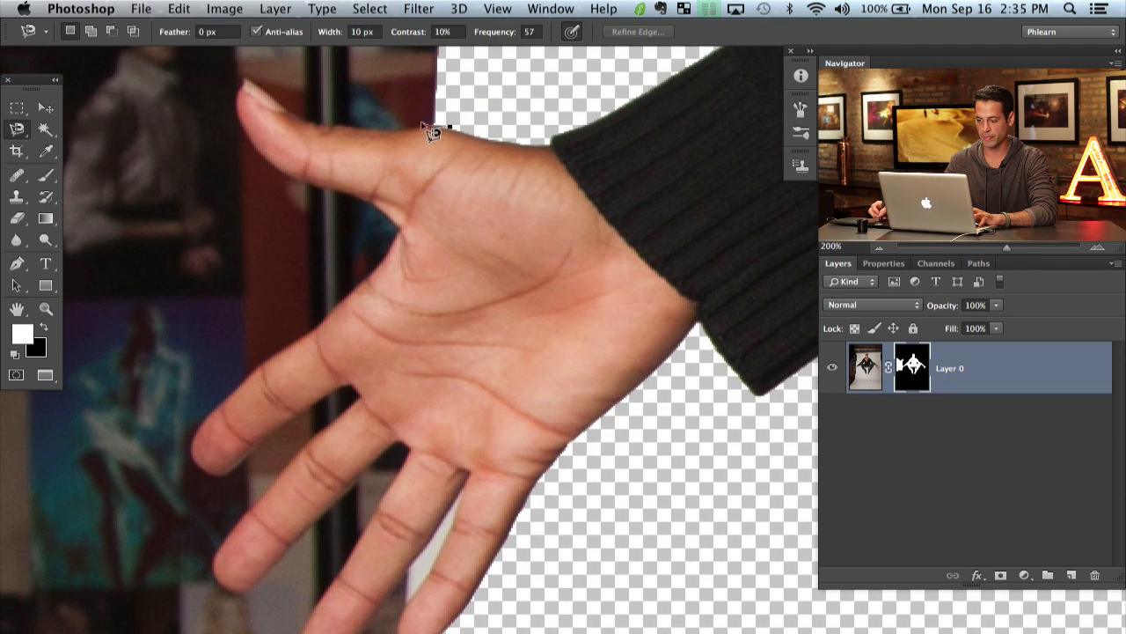
mouse_move(267, 96)
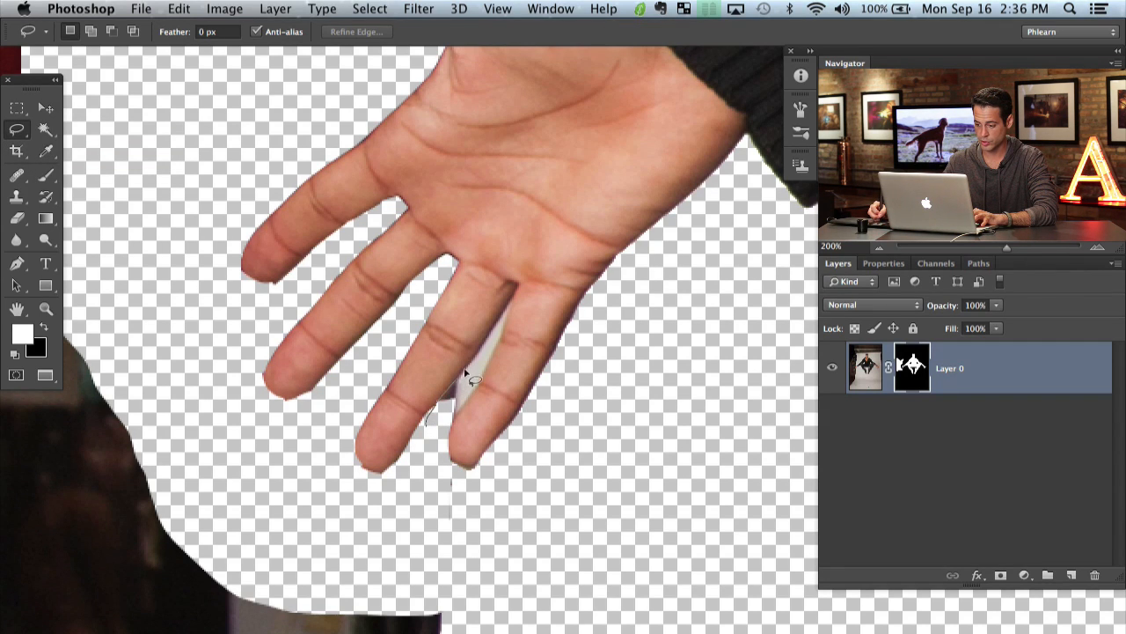
mouse_move(519, 314)
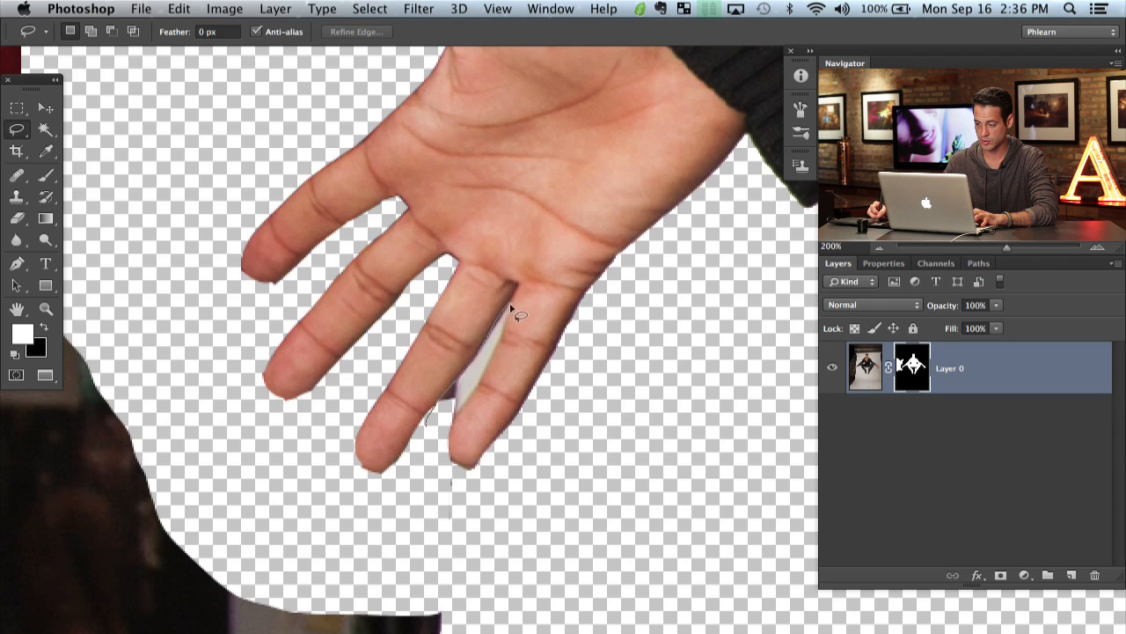
drag(519, 313, 444, 467)
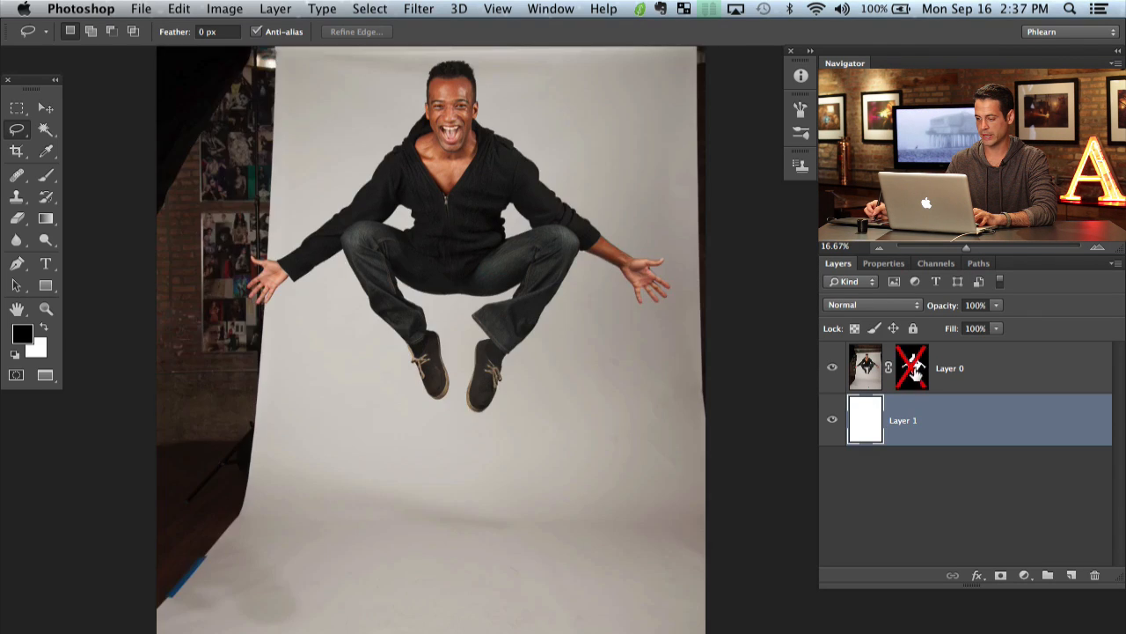
Turn Layer 0's mask back on so the cutout sits over the white layer
click(912, 367)
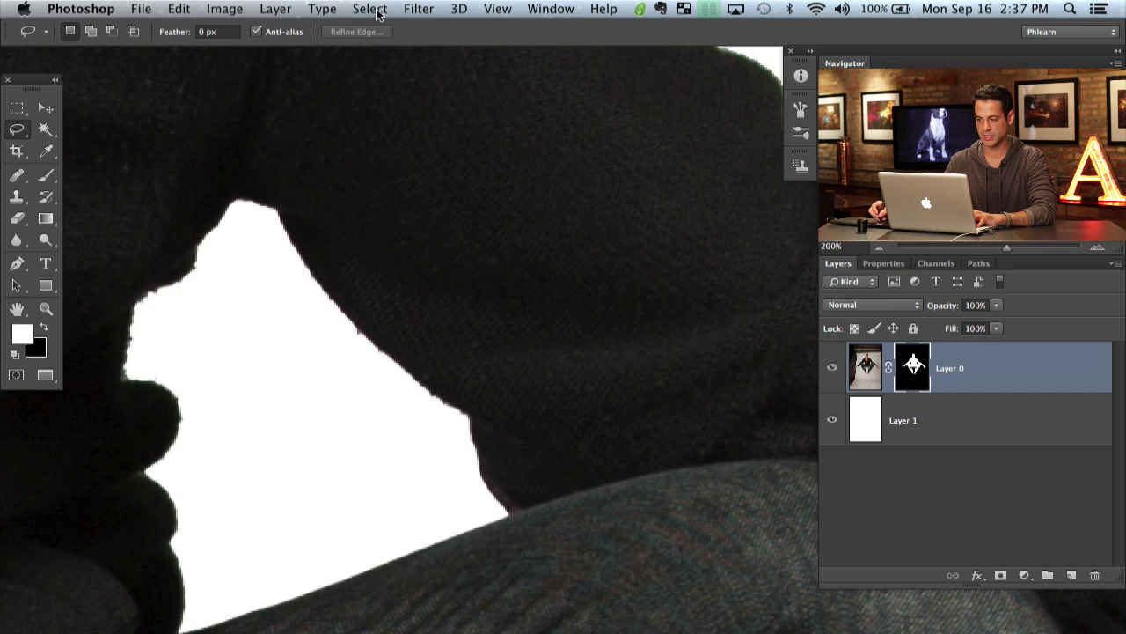
Refine the mask edge with 2.7 px feather and 44% contrast
click(370, 9)
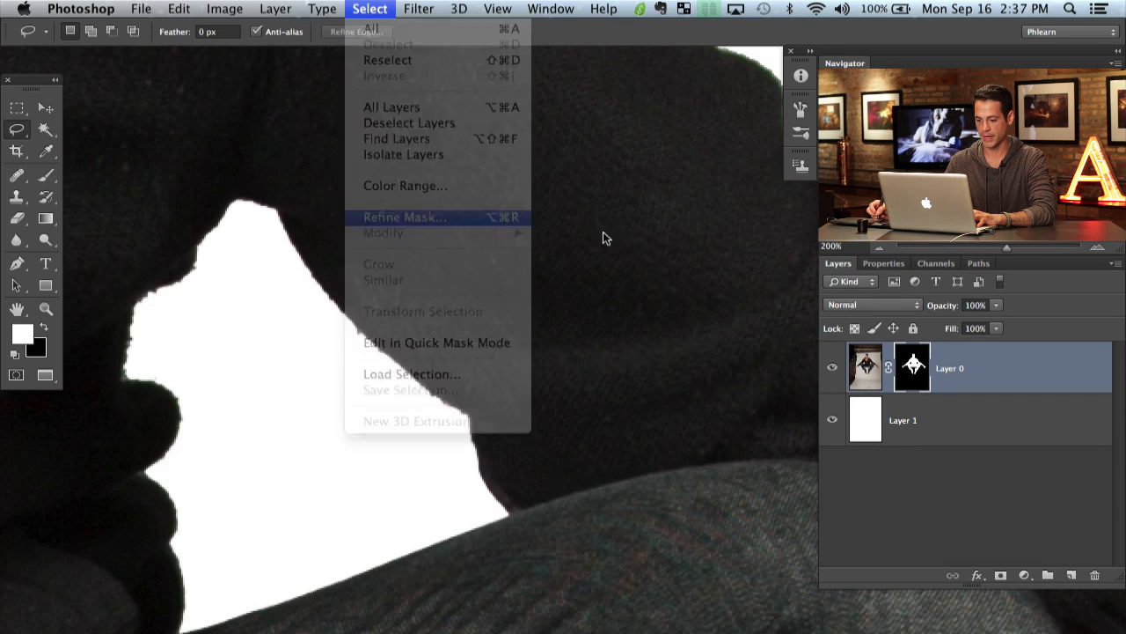
click(405, 216)
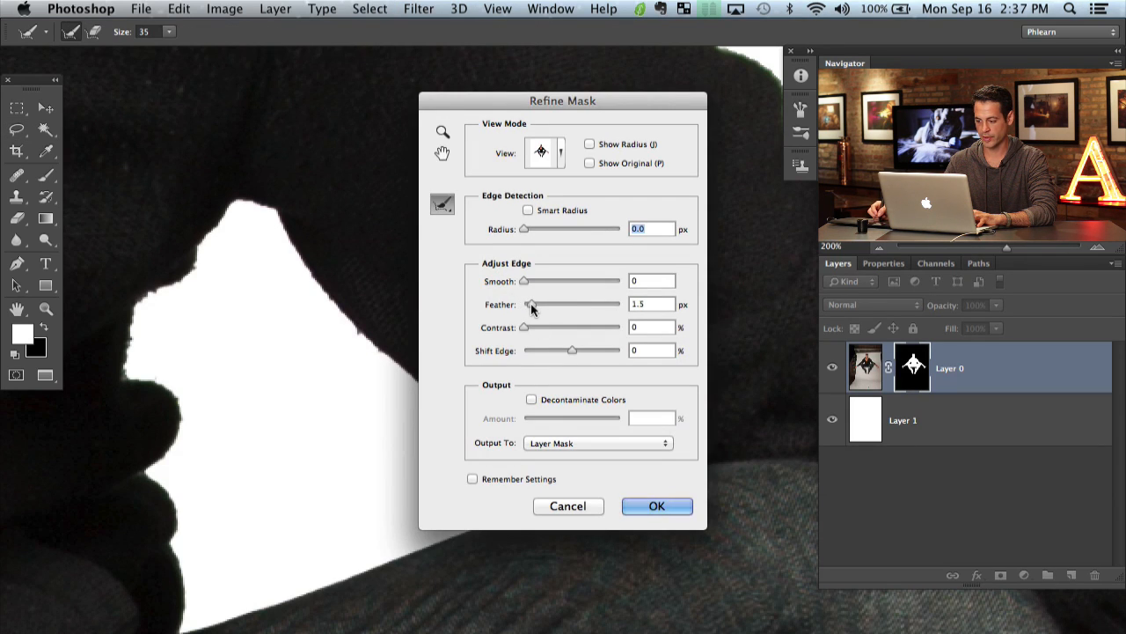
drag(524, 326, 547, 326)
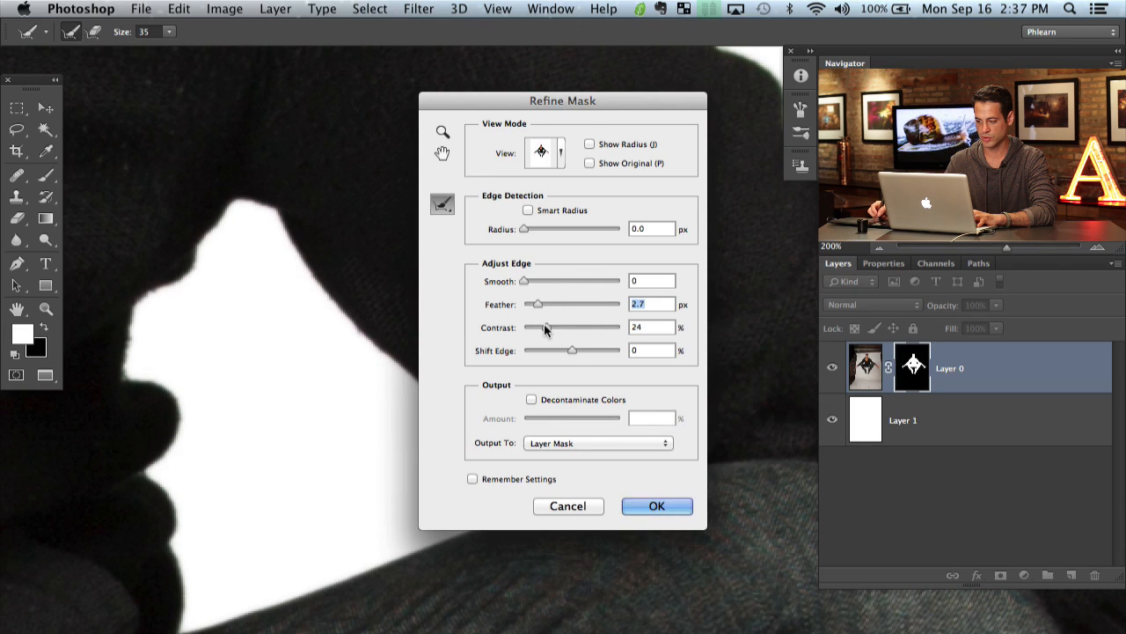
drag(546, 325, 561, 326)
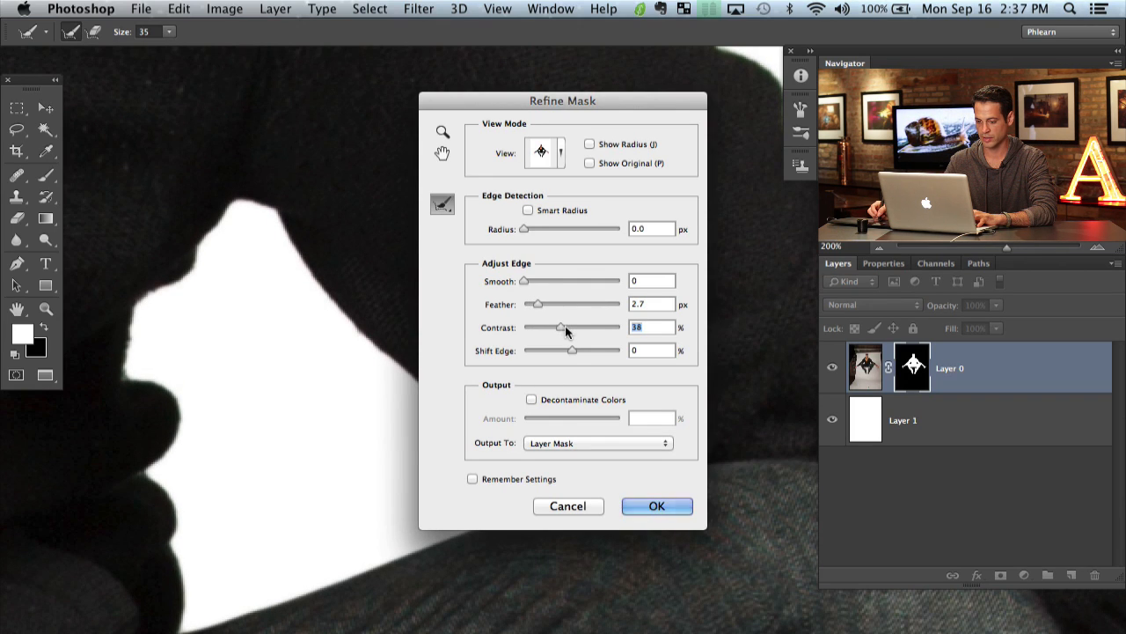
drag(554, 327, 567, 327)
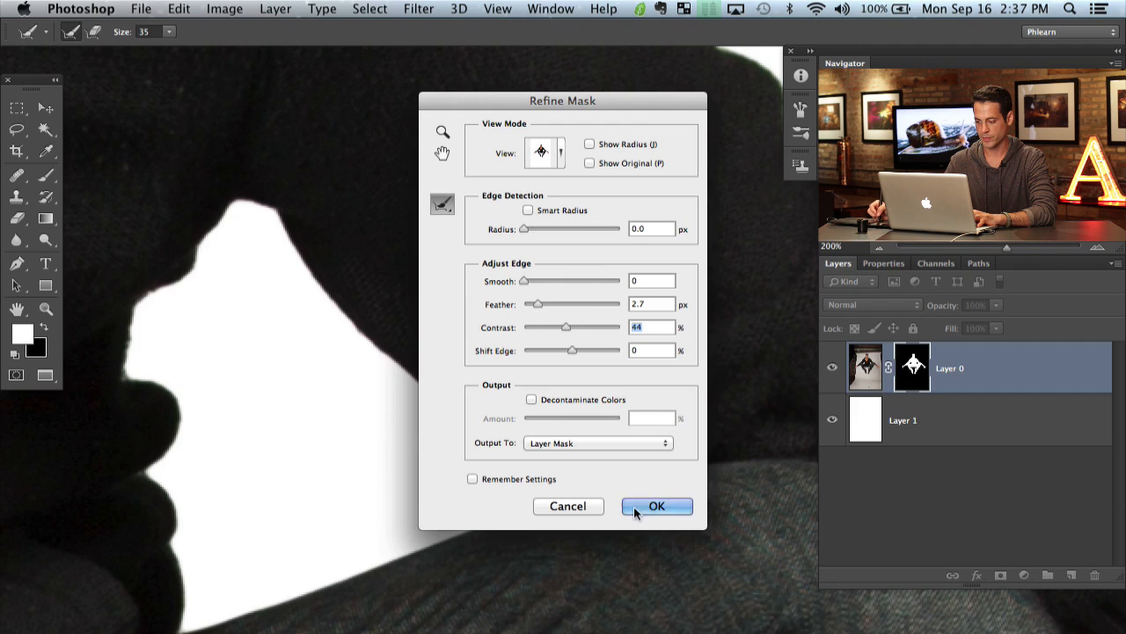
click(657, 507)
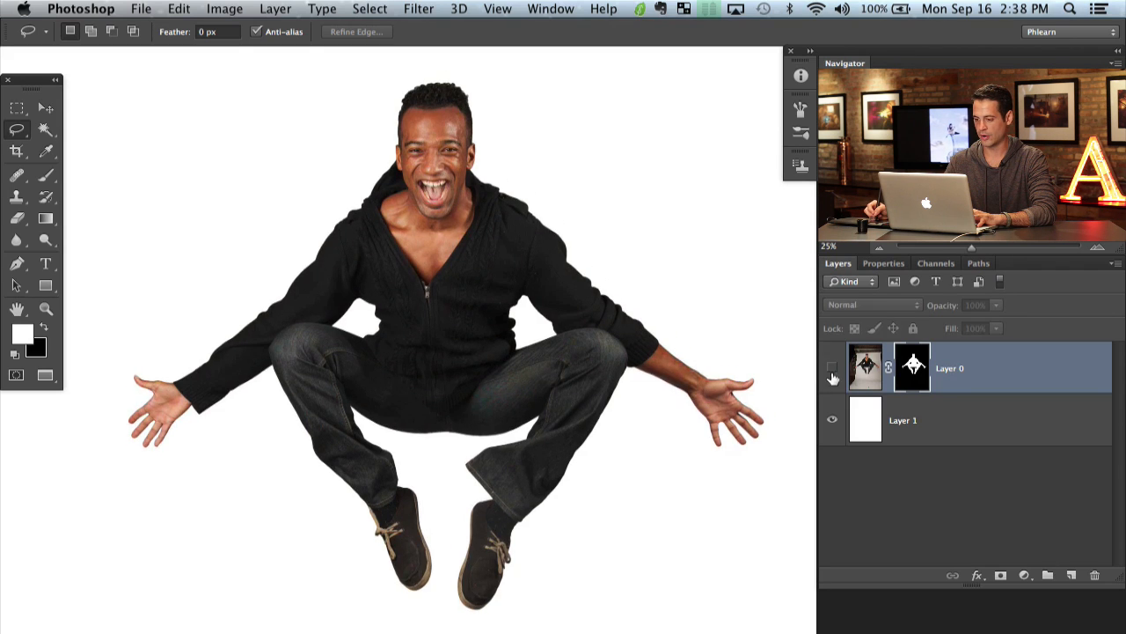
Select the white Layer 1 and pick the Crop tool for a landscape crop
click(831, 368)
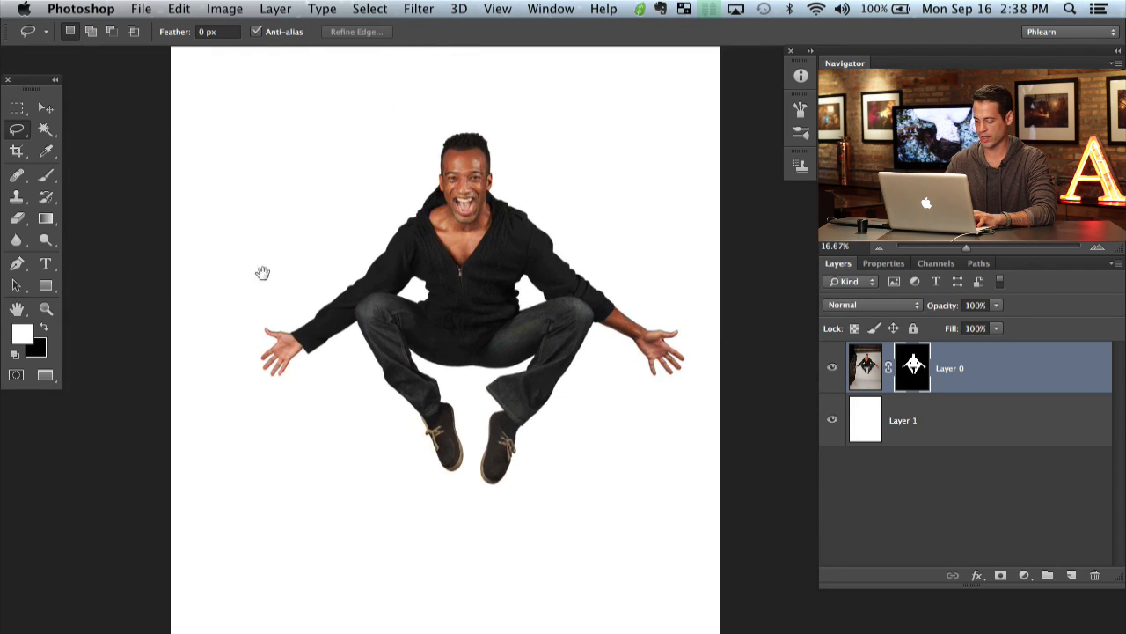
click(17, 152)
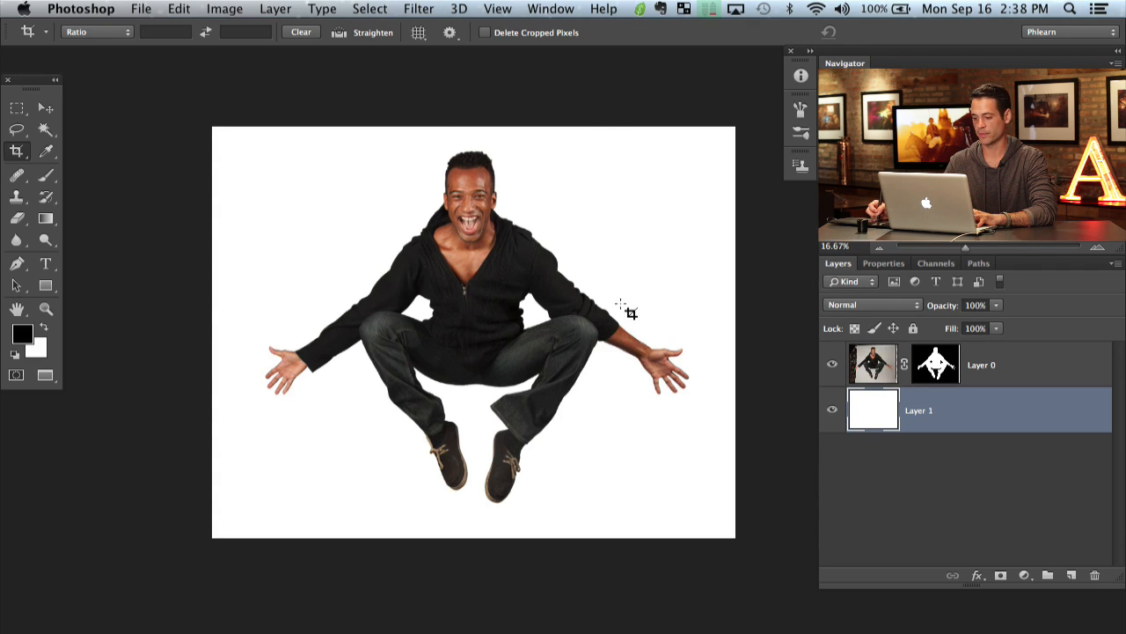
click(830, 364)
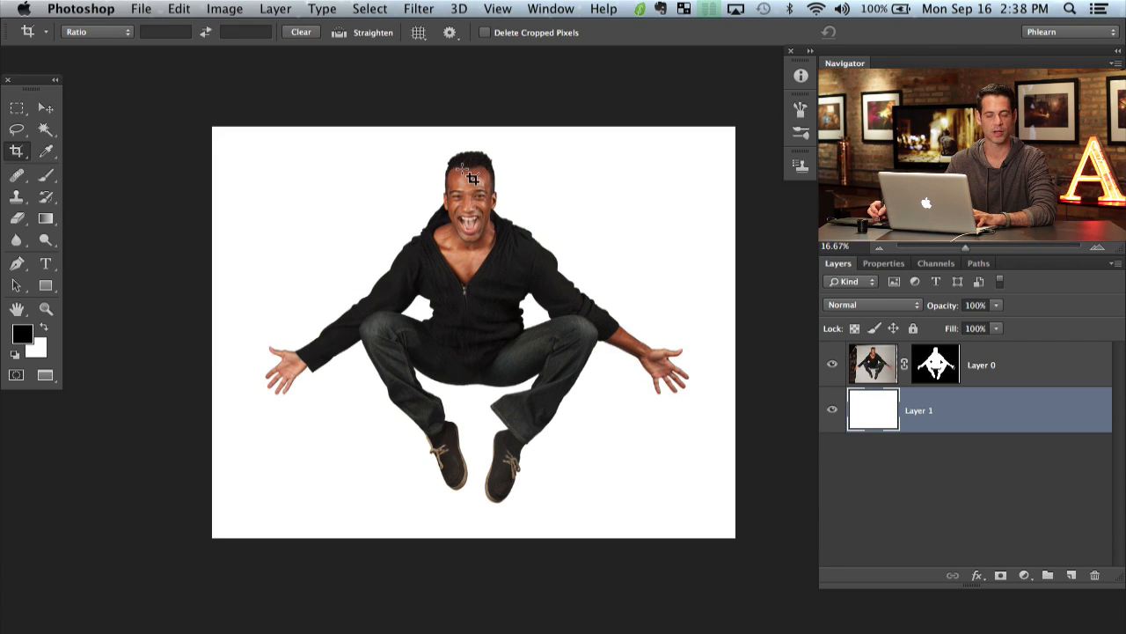
click(831, 364)
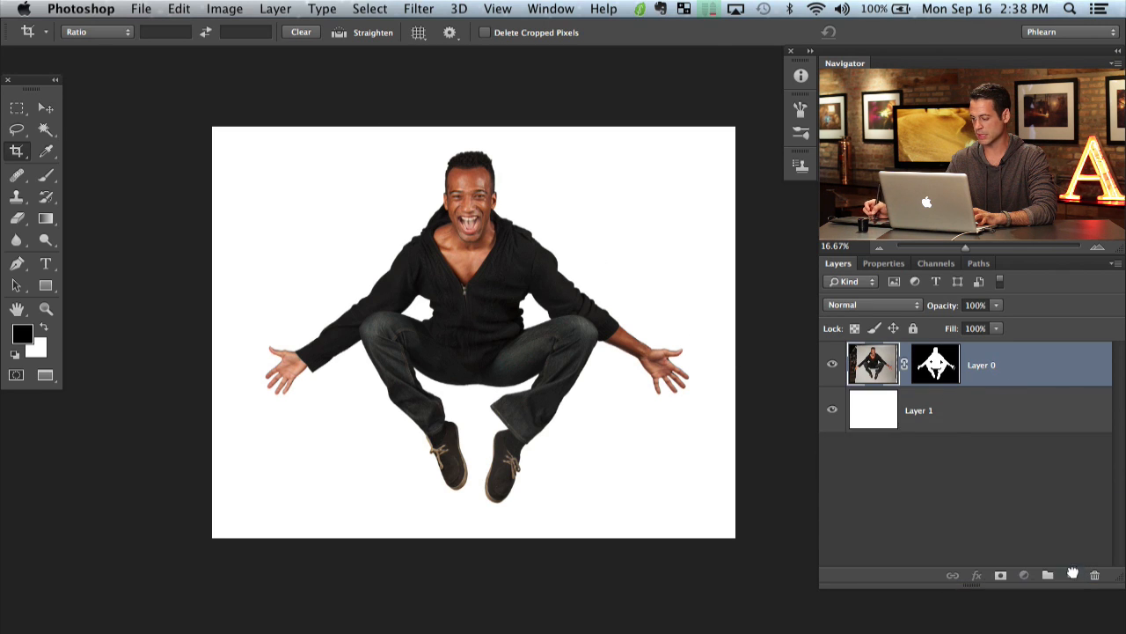
Duplicate Layer 0 with its mask applied as Layer 0 copy and hide the original
right_click(933, 364)
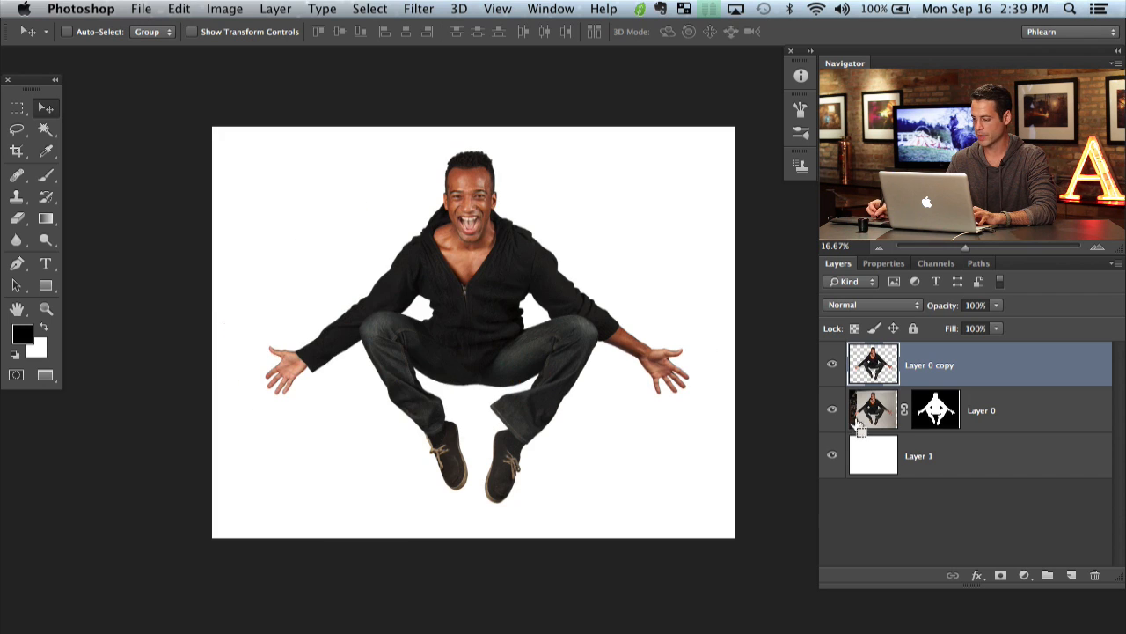
click(831, 408)
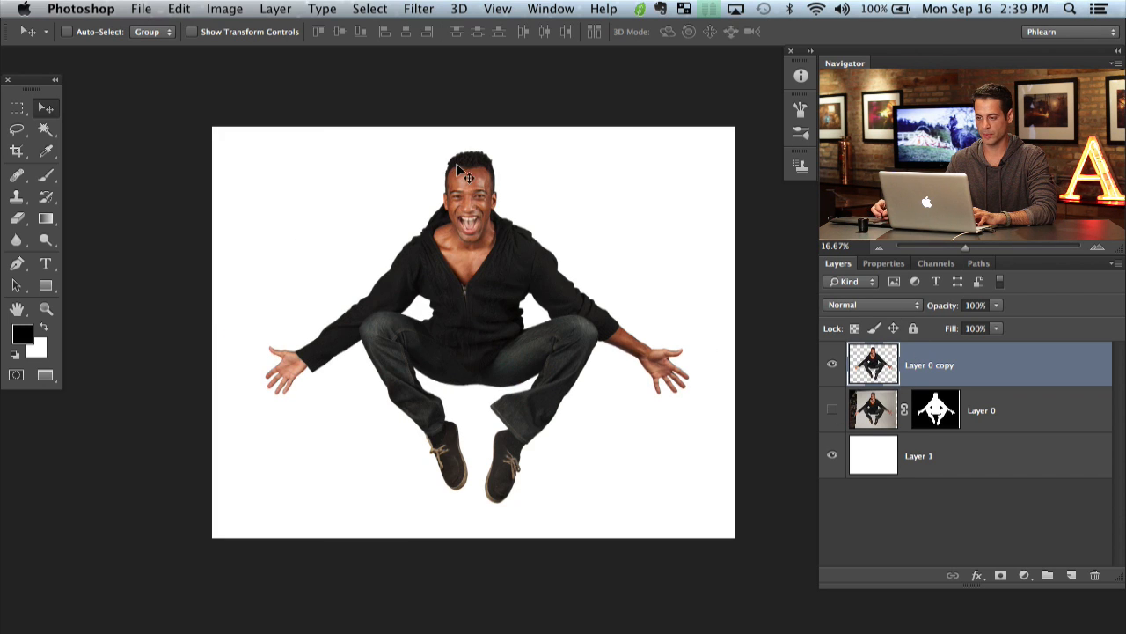
click(419, 8)
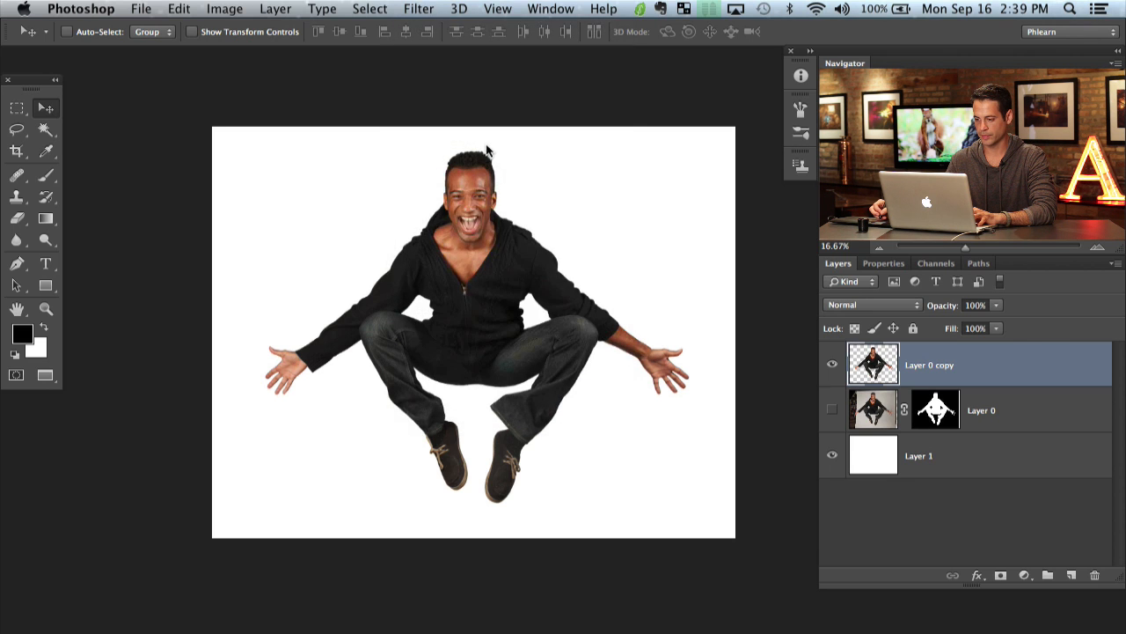
click(418, 7)
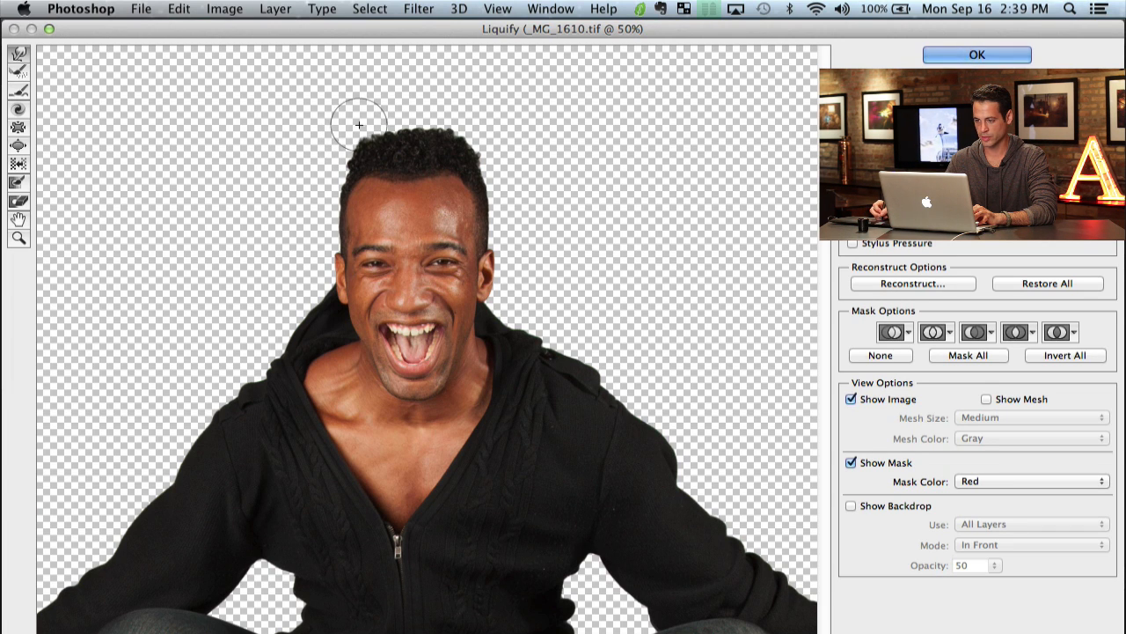
Warp the hair upward into a tall, flat-topped box cut in Liquify
drag(359, 123, 447, 124)
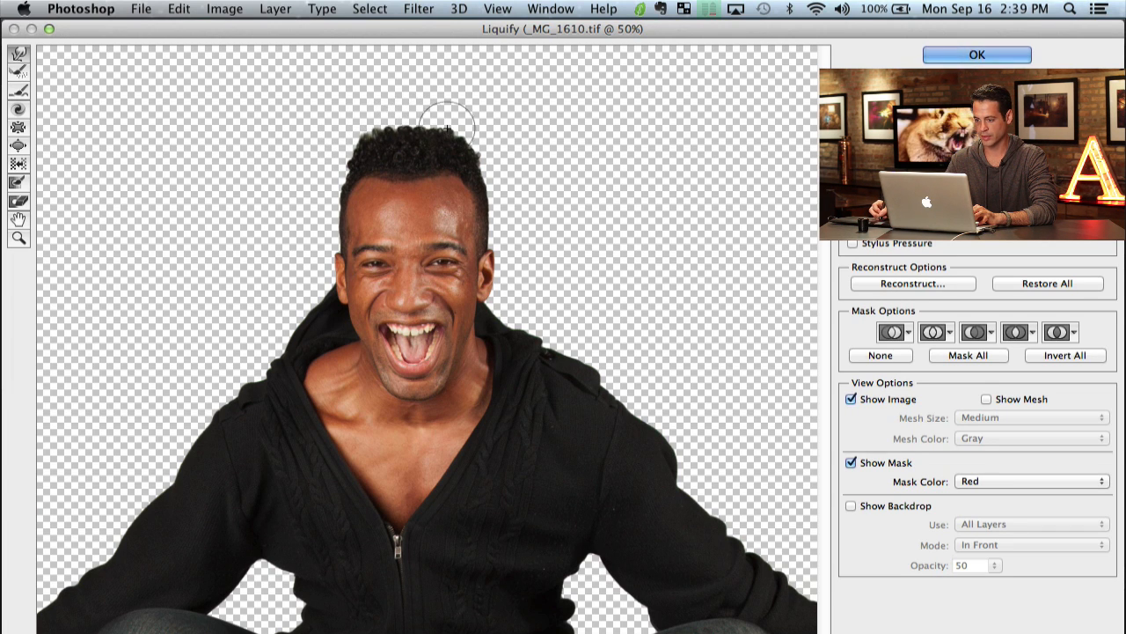
drag(449, 127, 501, 176)
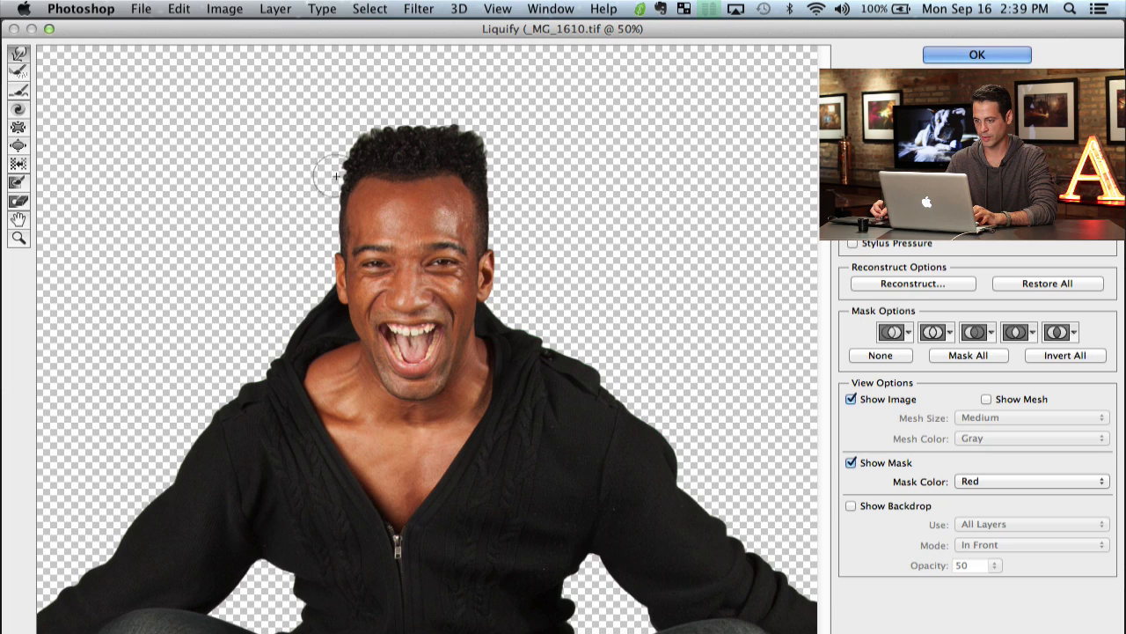
drag(334, 176, 349, 132)
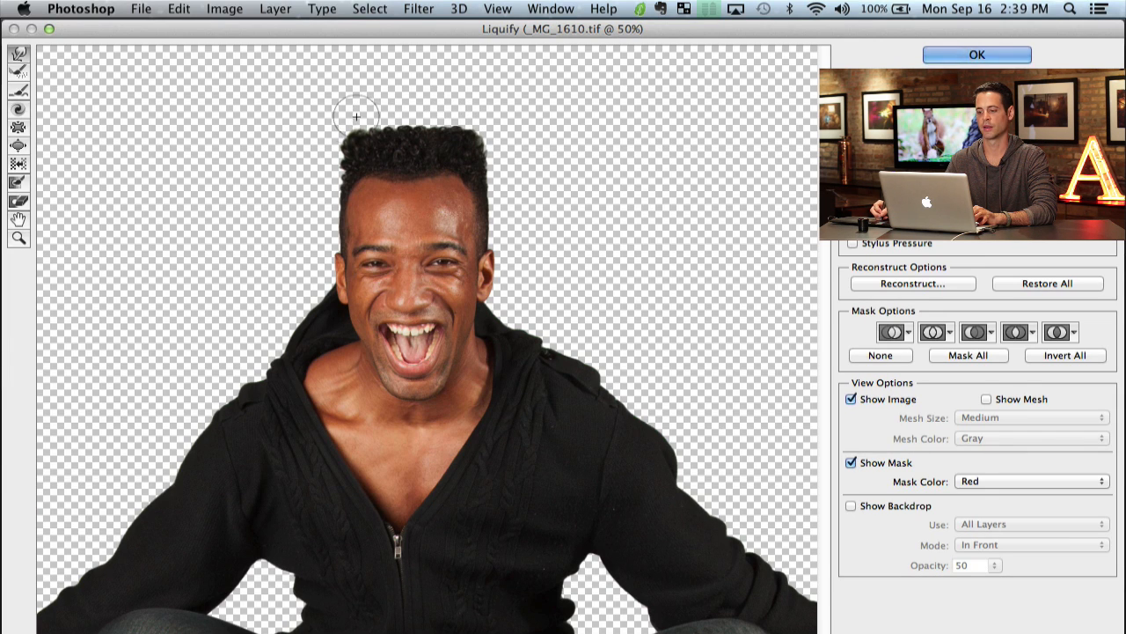
mouse_move(338, 137)
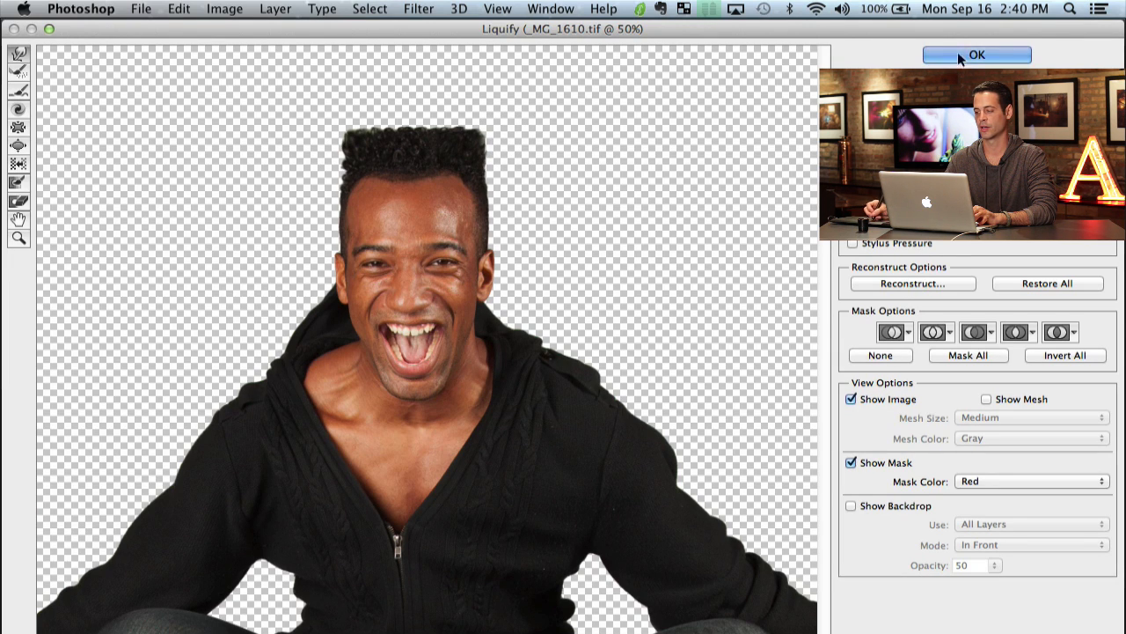
Apply the Liquify reshaping and toggle the copy's visibility to compare
click(975, 55)
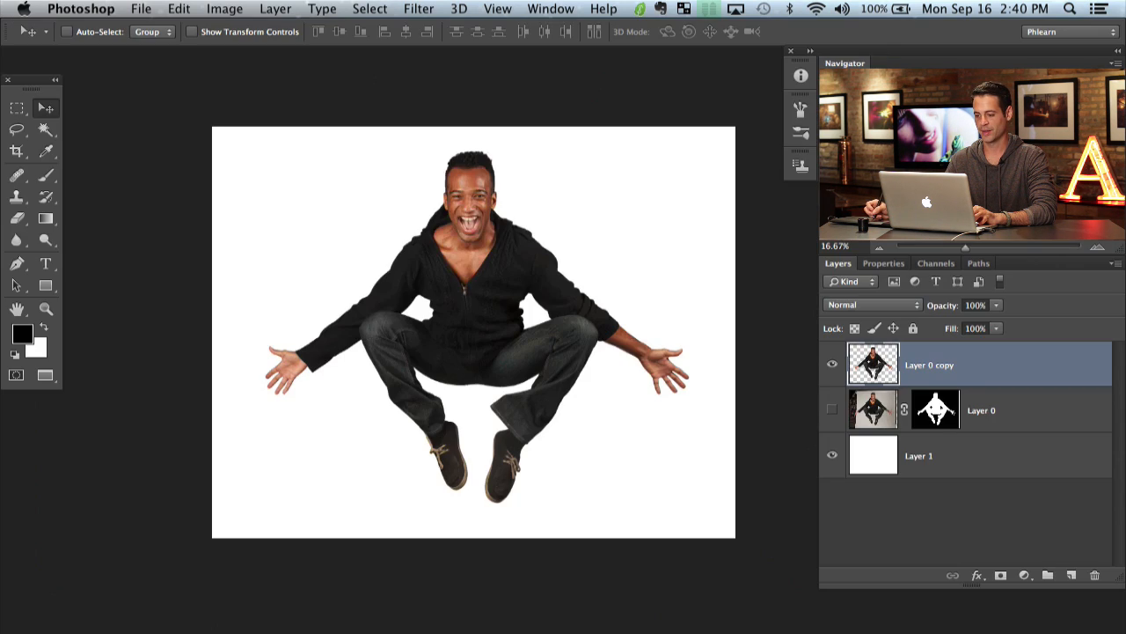
click(831, 364)
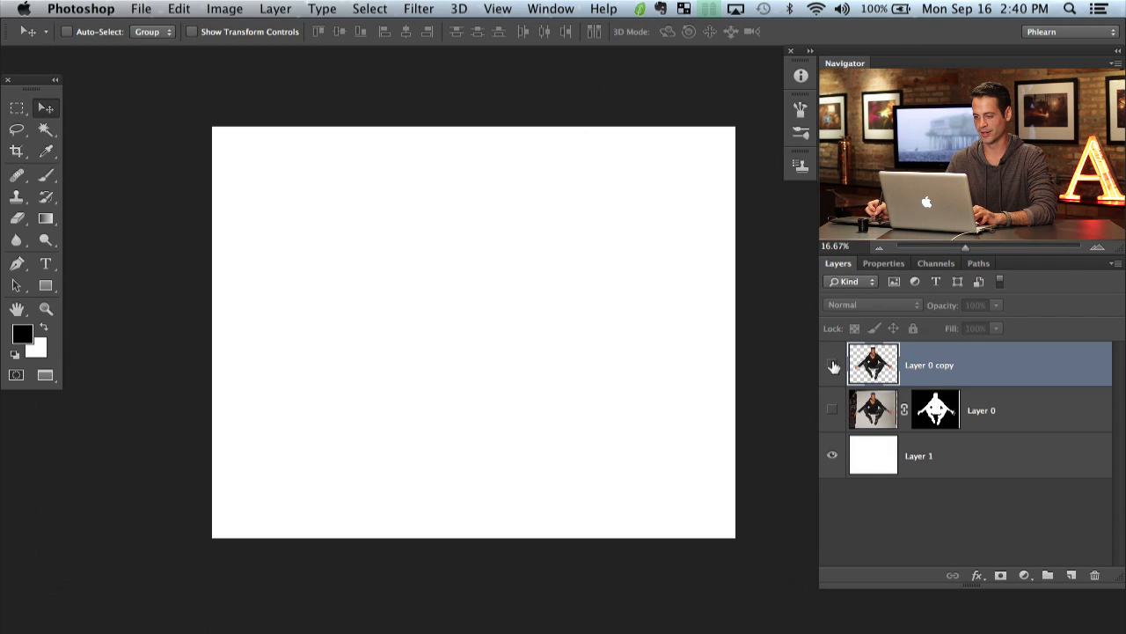
click(831, 409)
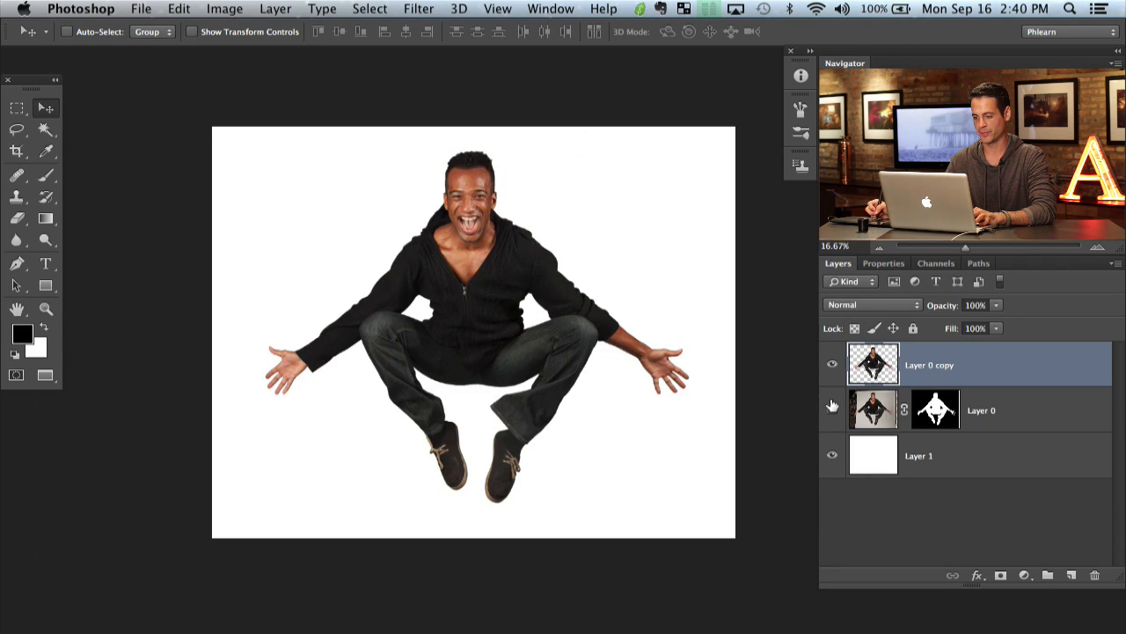
click(833, 403)
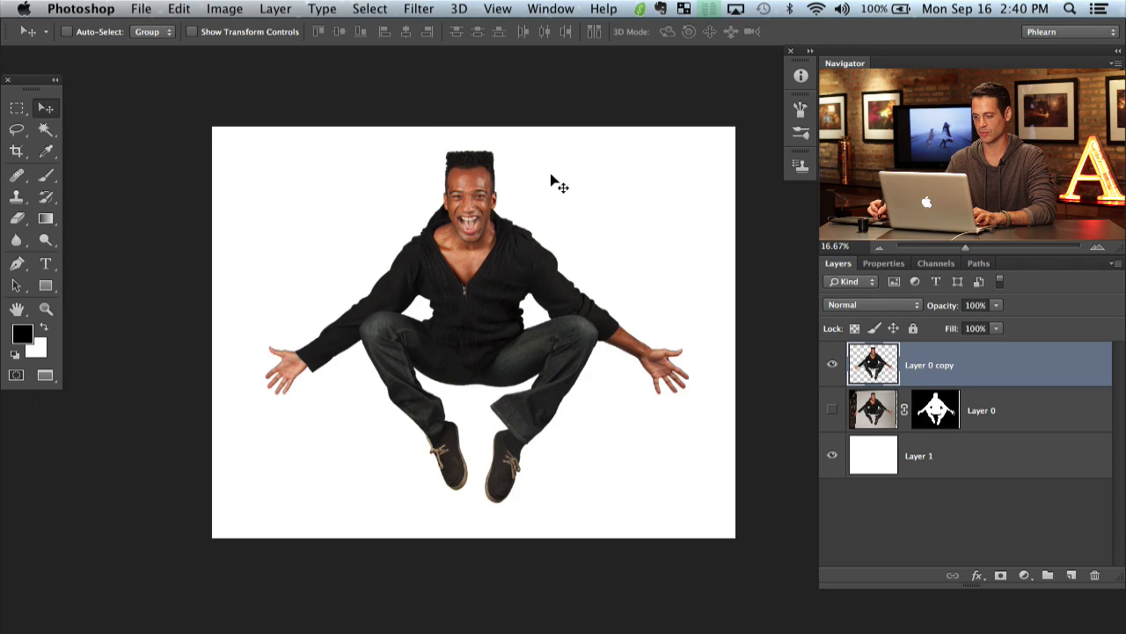
mouse_move(620, 244)
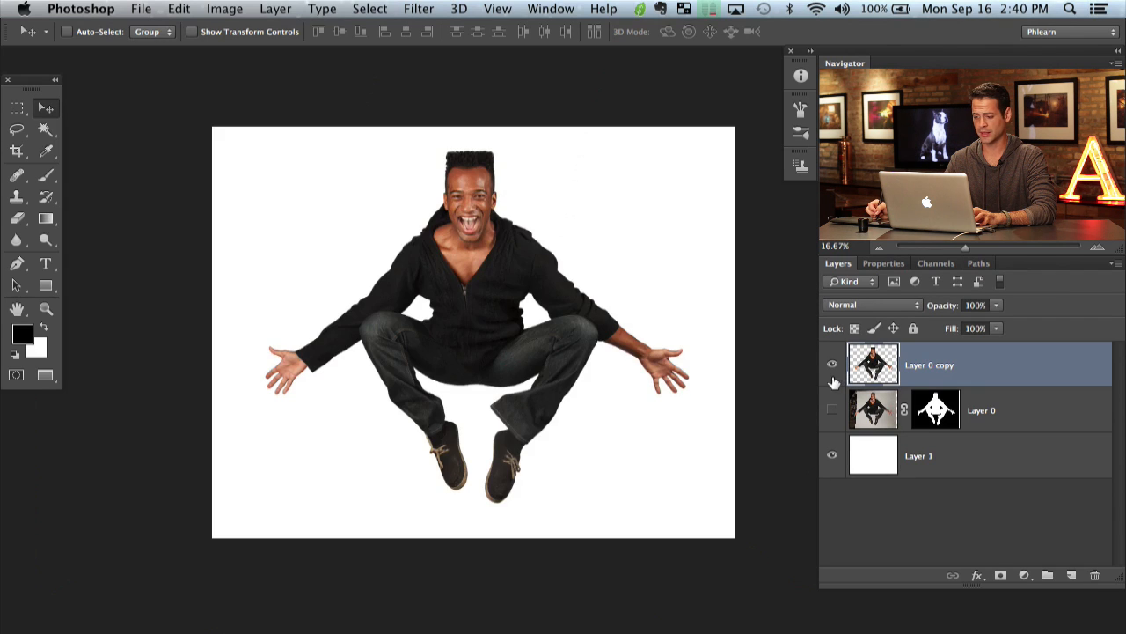
click(831, 364)
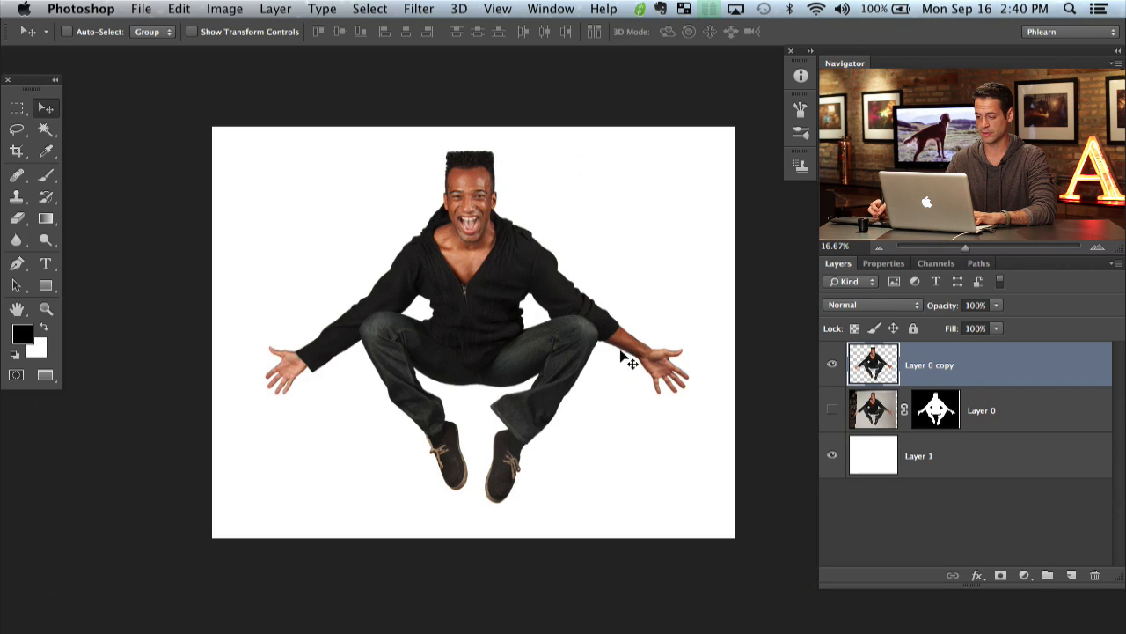
mouse_move(528, 331)
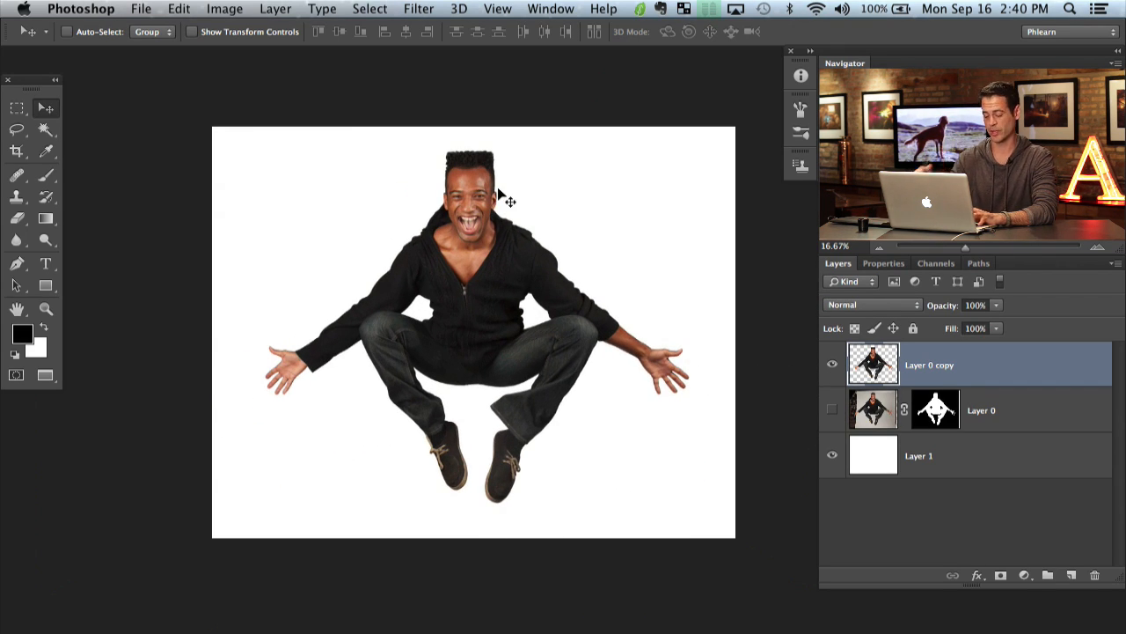
Hide the masked original and show only the box-cut Layer 0 copy
click(833, 364)
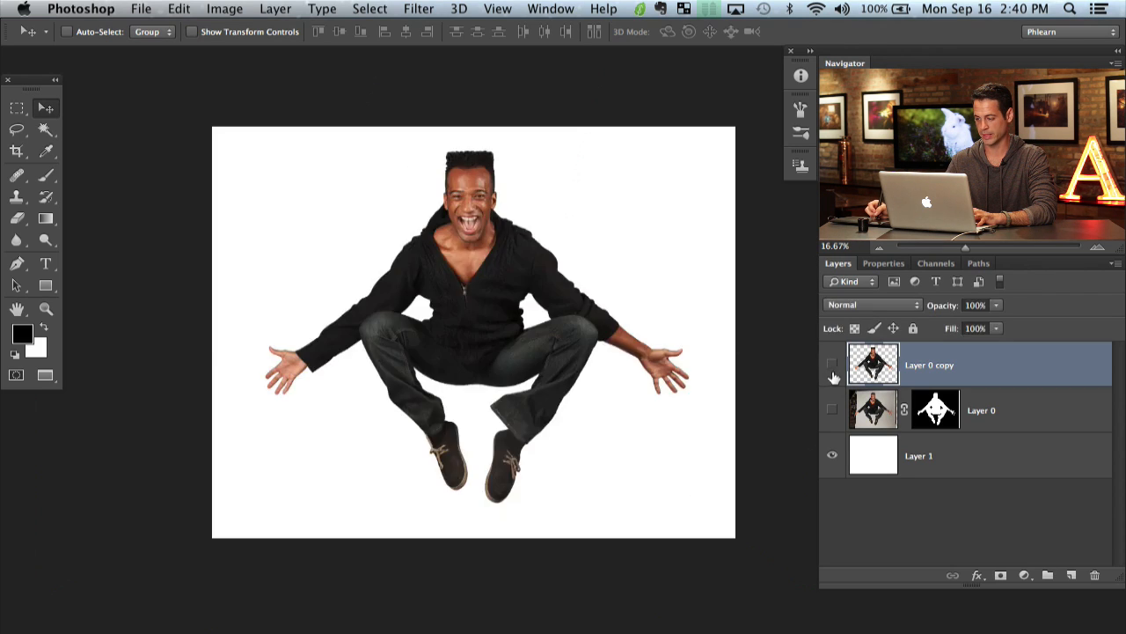
click(832, 410)
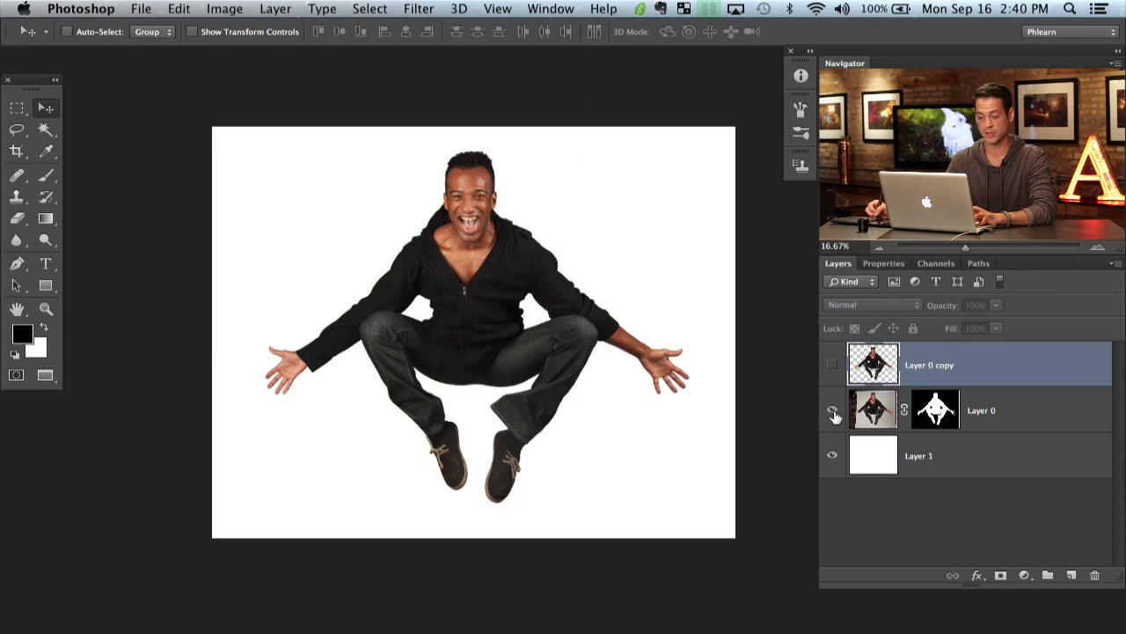
click(831, 410)
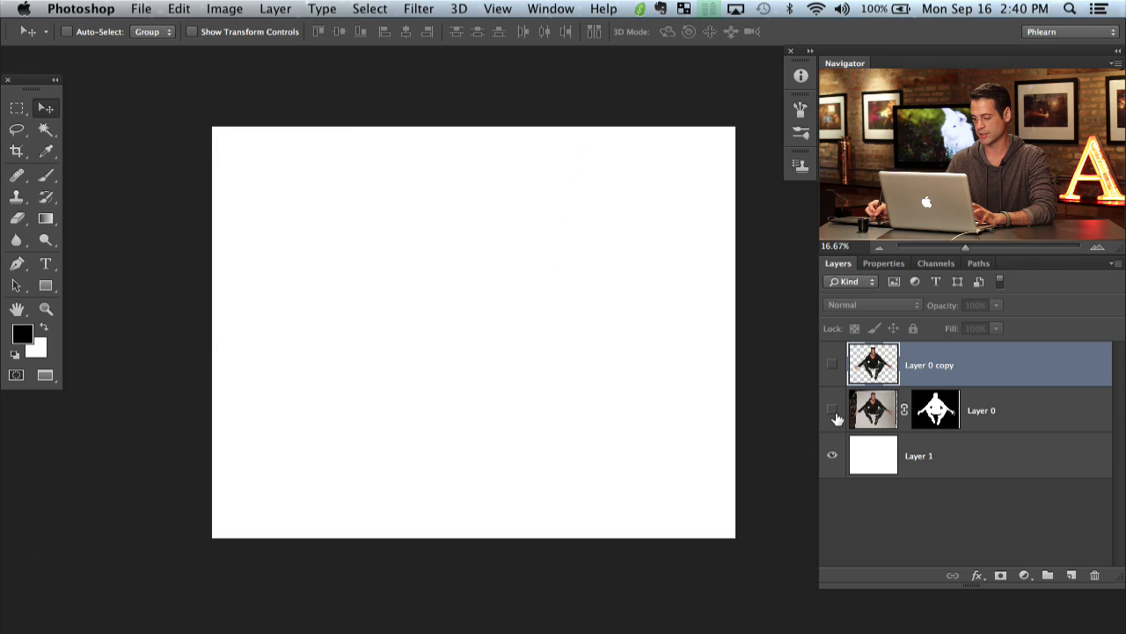
click(831, 364)
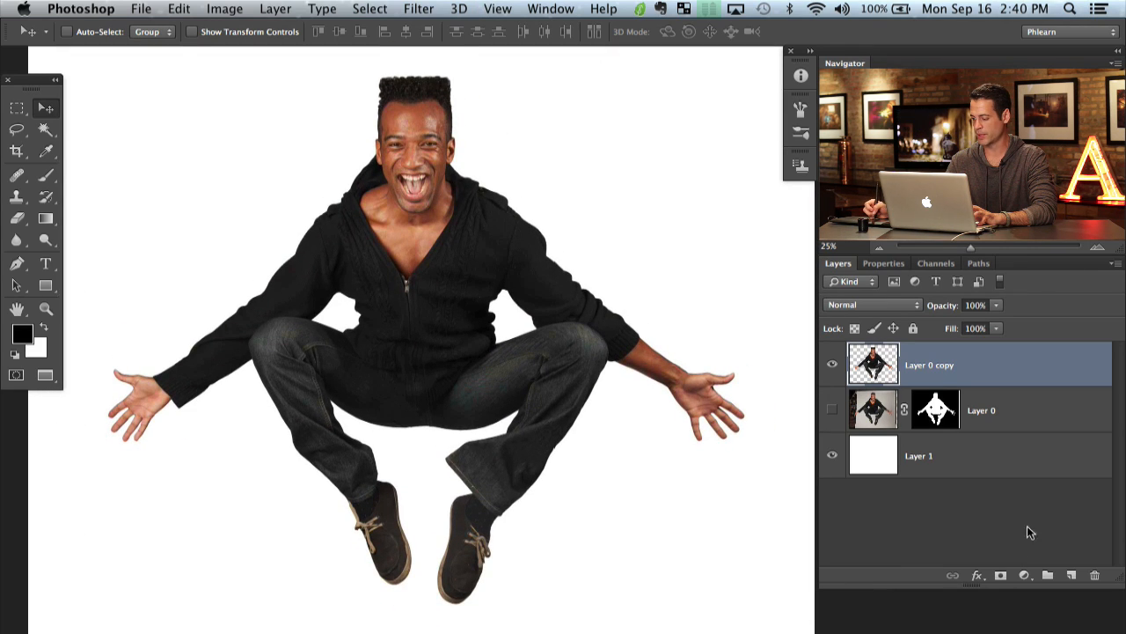
Add a Hue/Saturation adjustment at about -33 saturation, clipped to the man's layer
click(1025, 573)
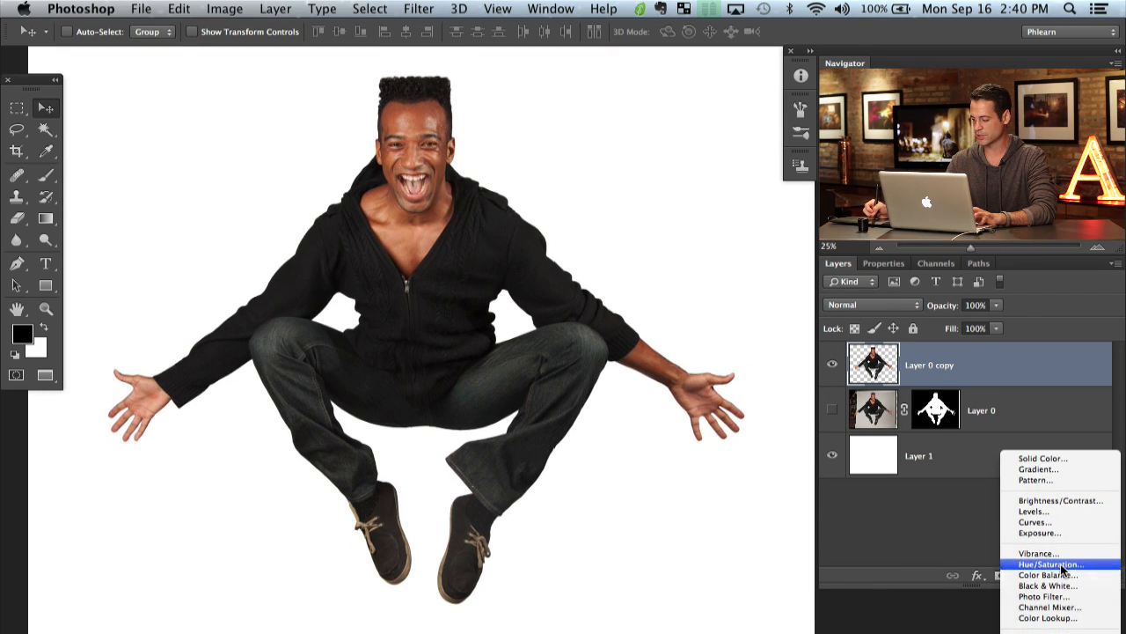
click(1051, 563)
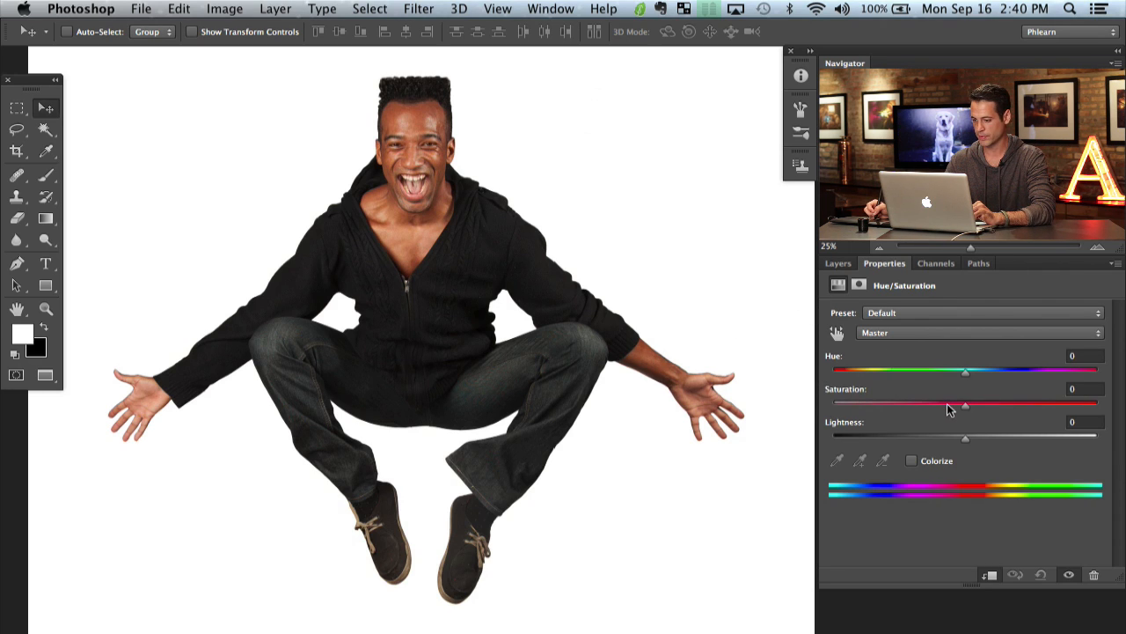
drag(965, 403, 949, 403)
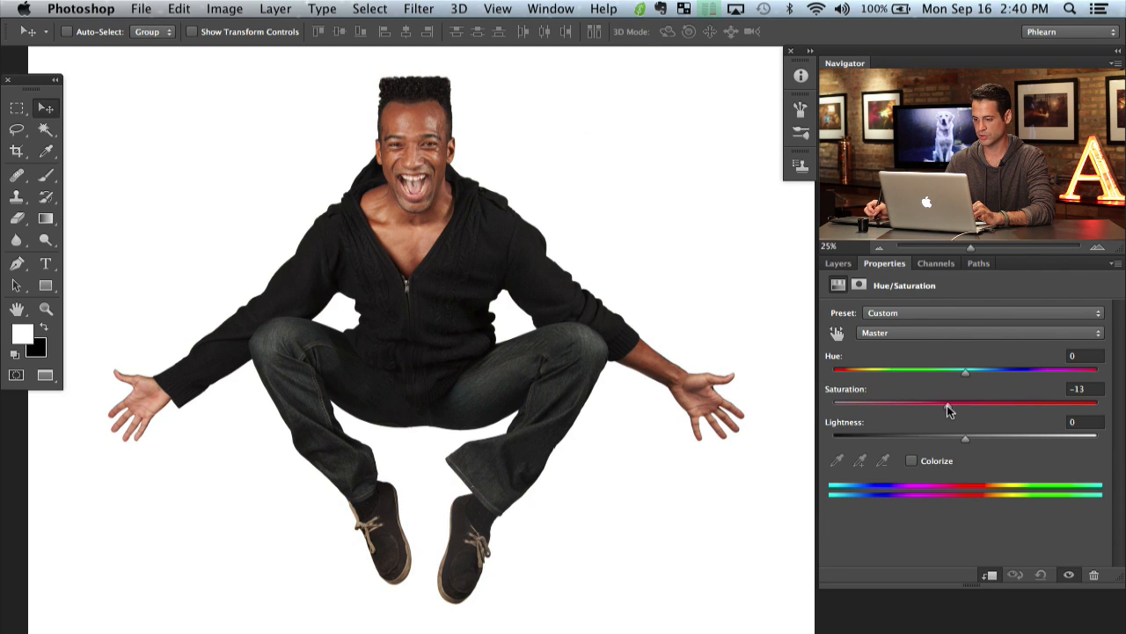
click(838, 262)
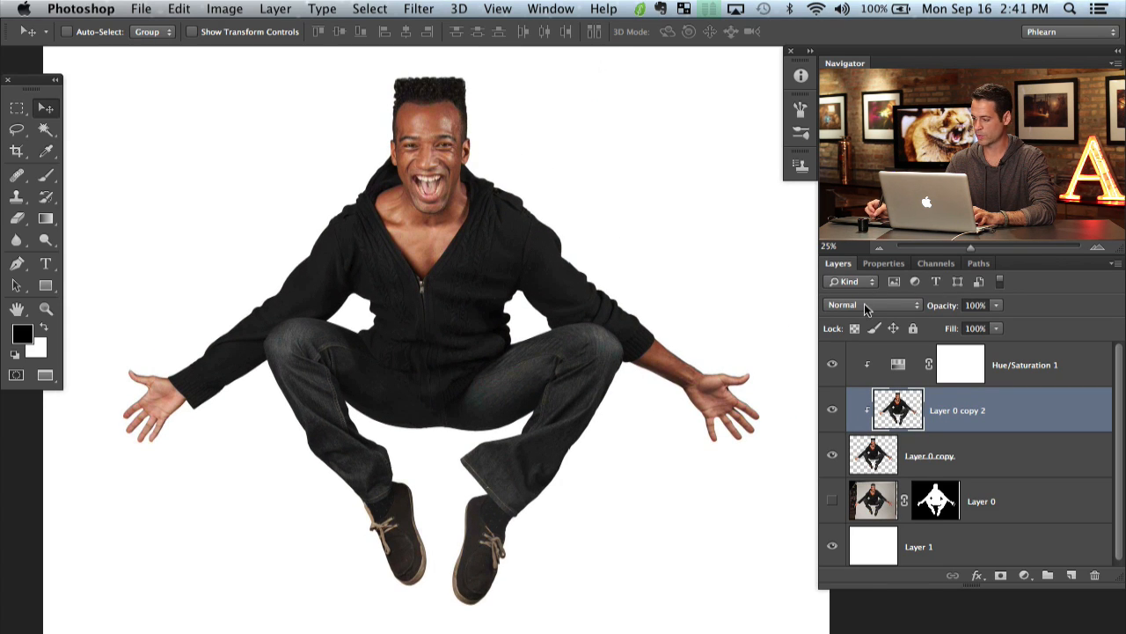
Set Layer 0 copy 2 to Soft Light, apply High Pass with adjusted radius, and add a layer mask
click(872, 304)
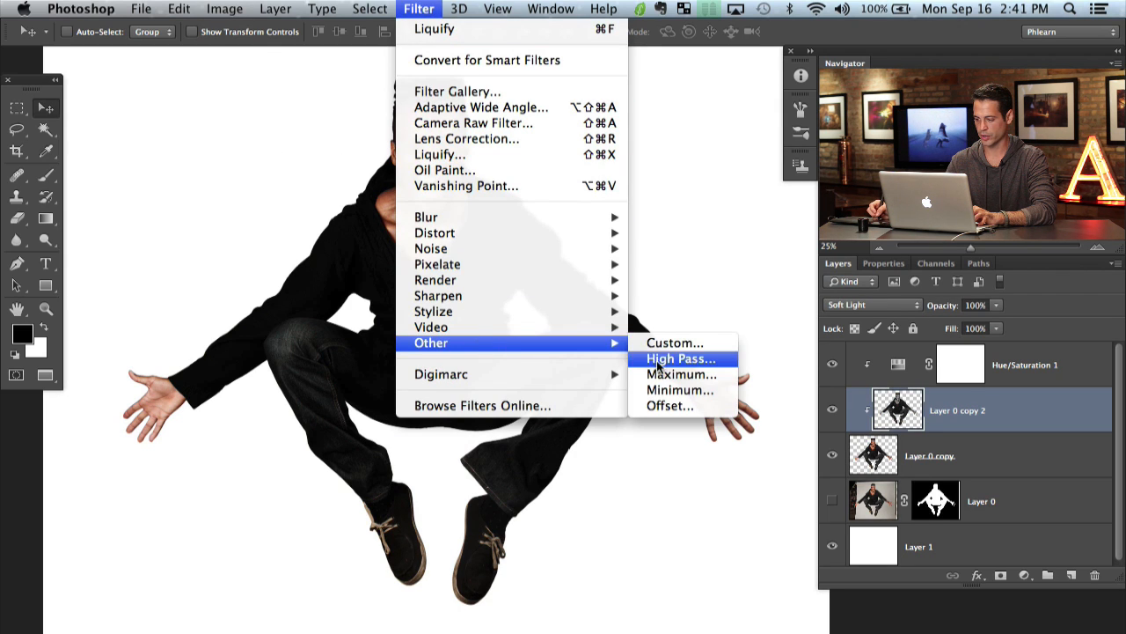
click(680, 359)
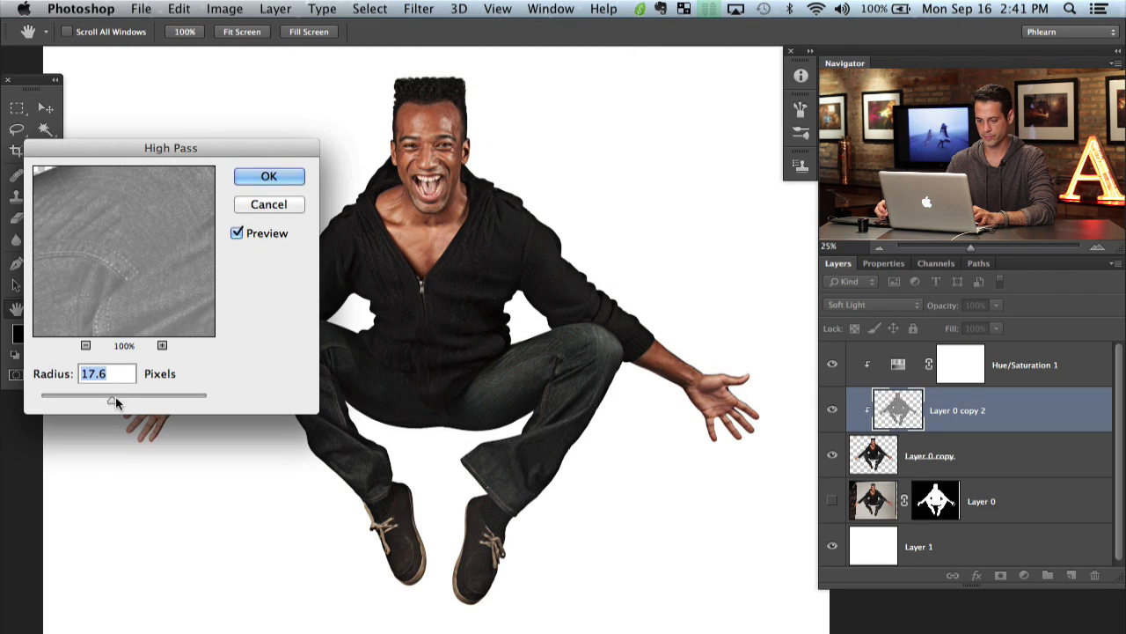
drag(112, 396, 77, 396)
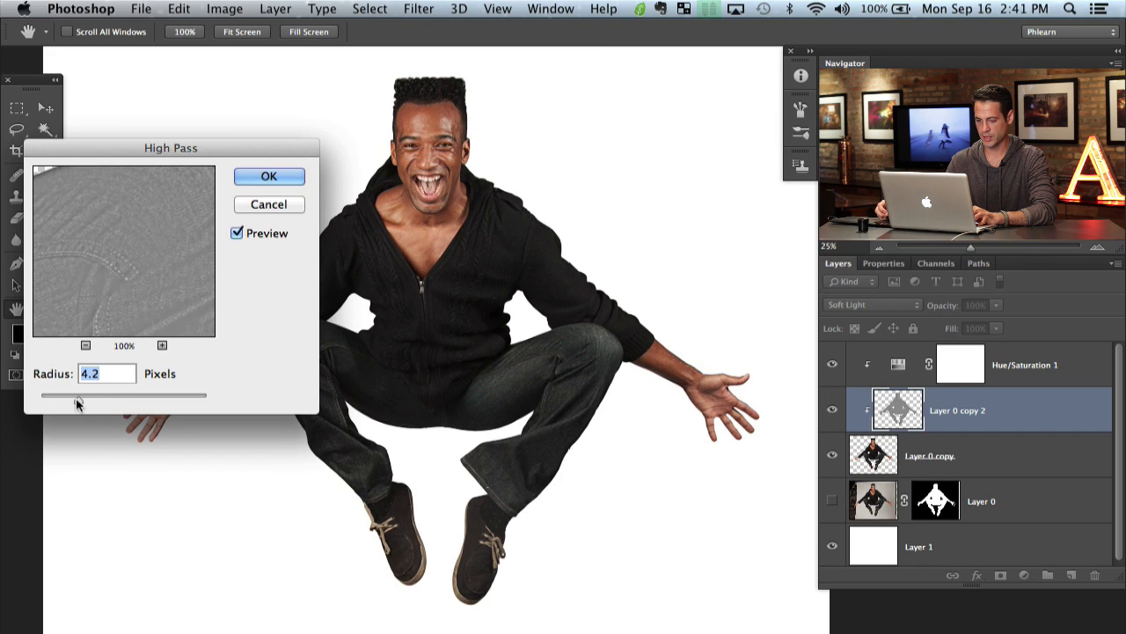
drag(77, 394, 121, 394)
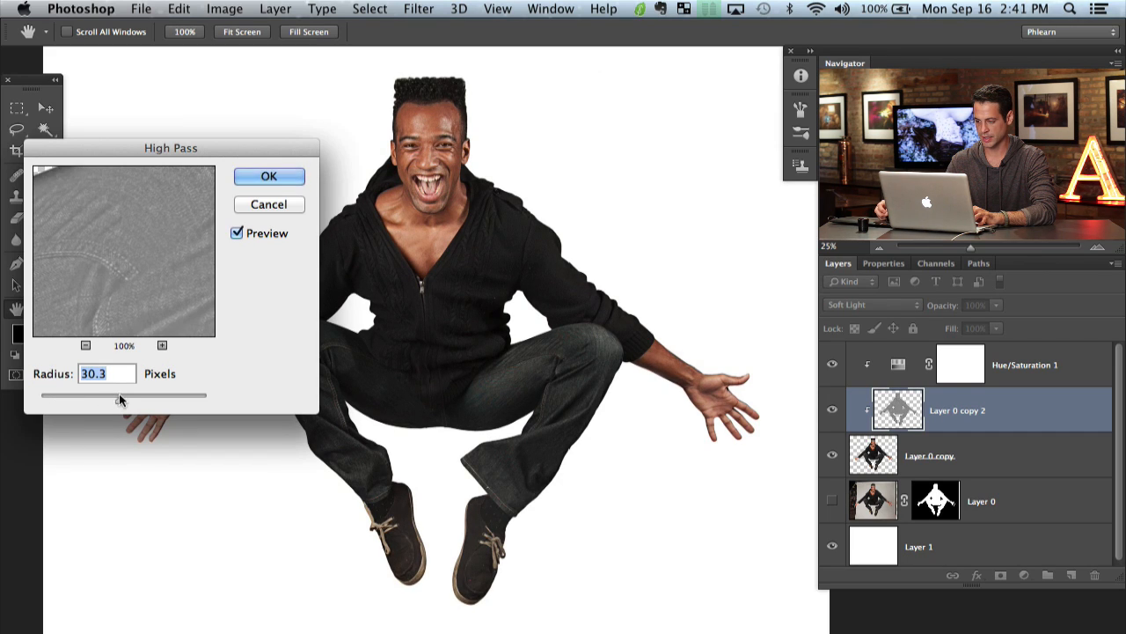
click(267, 176)
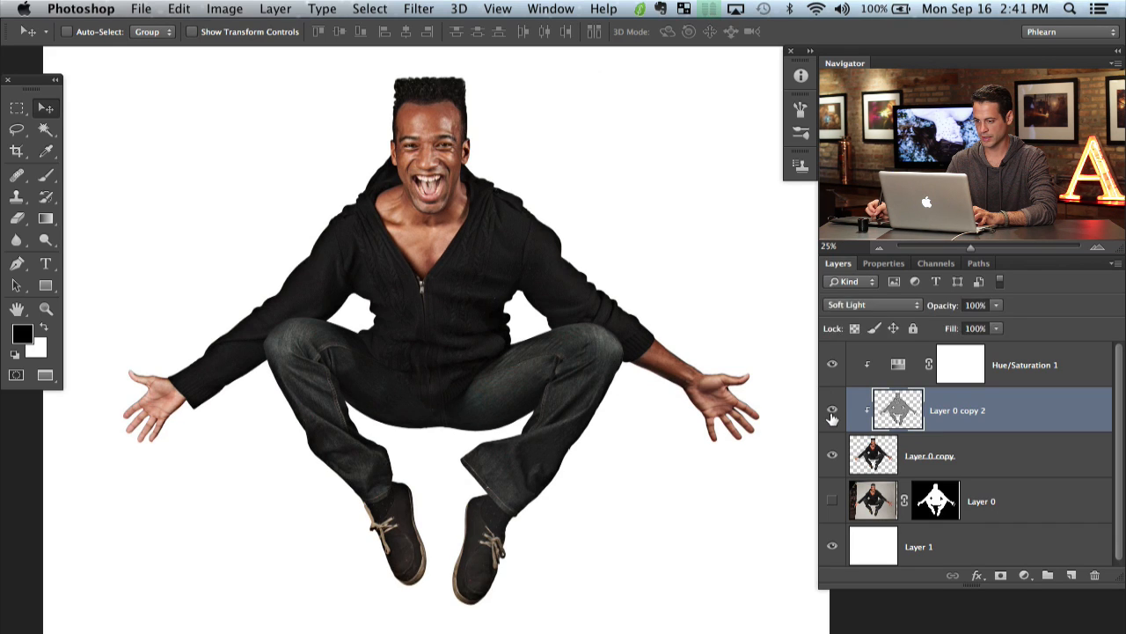
click(831, 410)
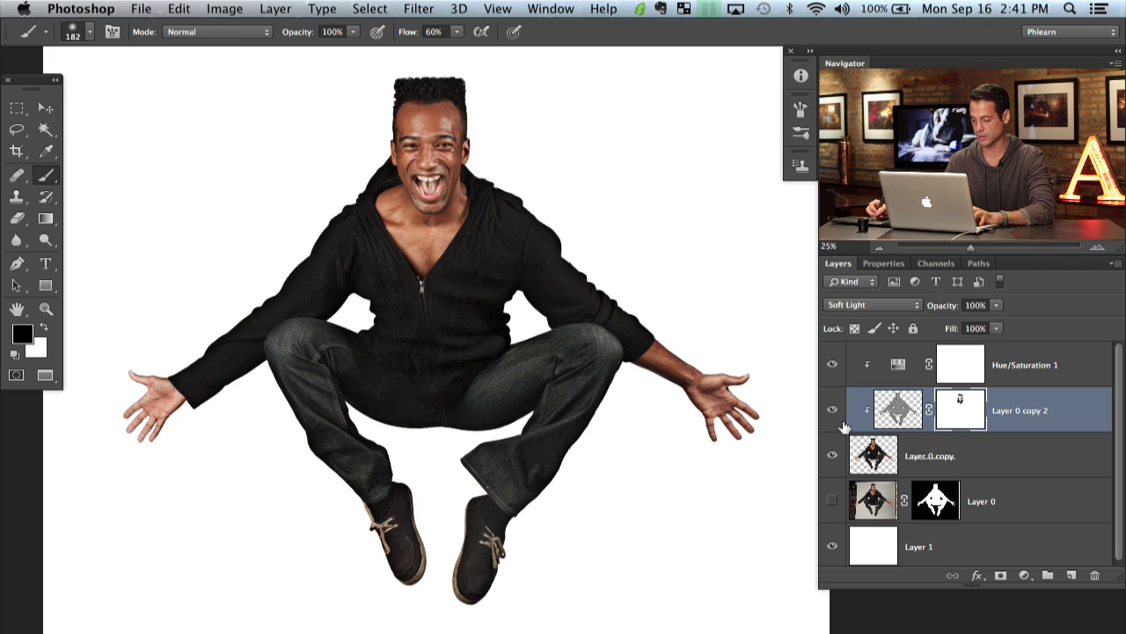
Group the man's edit layers into Group 1 above the white Layer 1
click(830, 417)
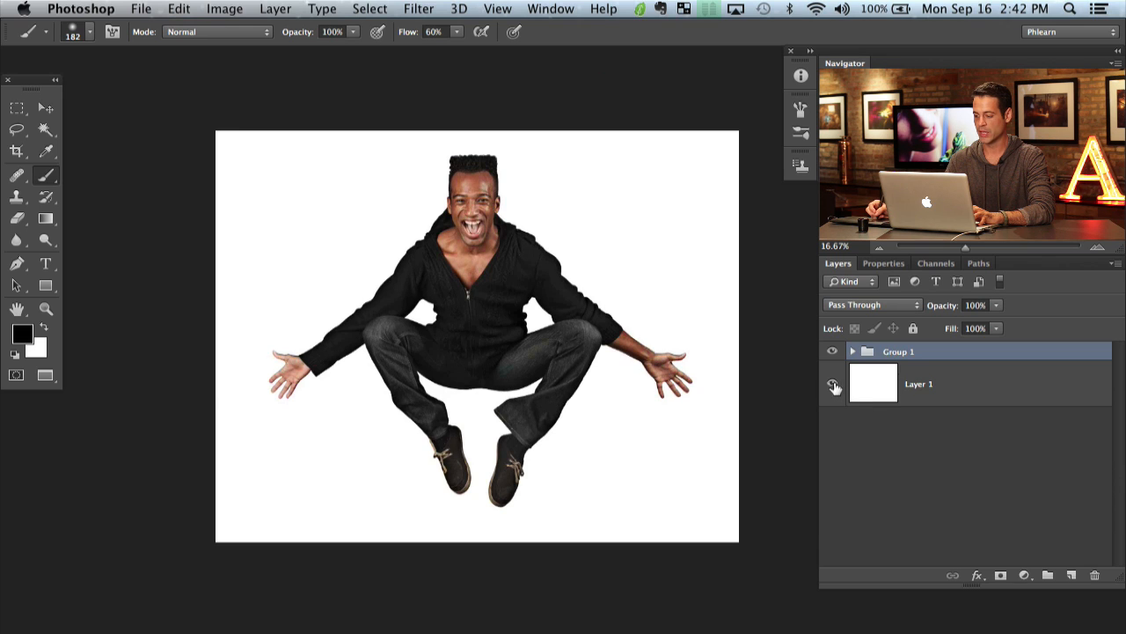
Add an empty layer above Layer 1 and set the foreground colour to pink #e2b1b1
click(833, 383)
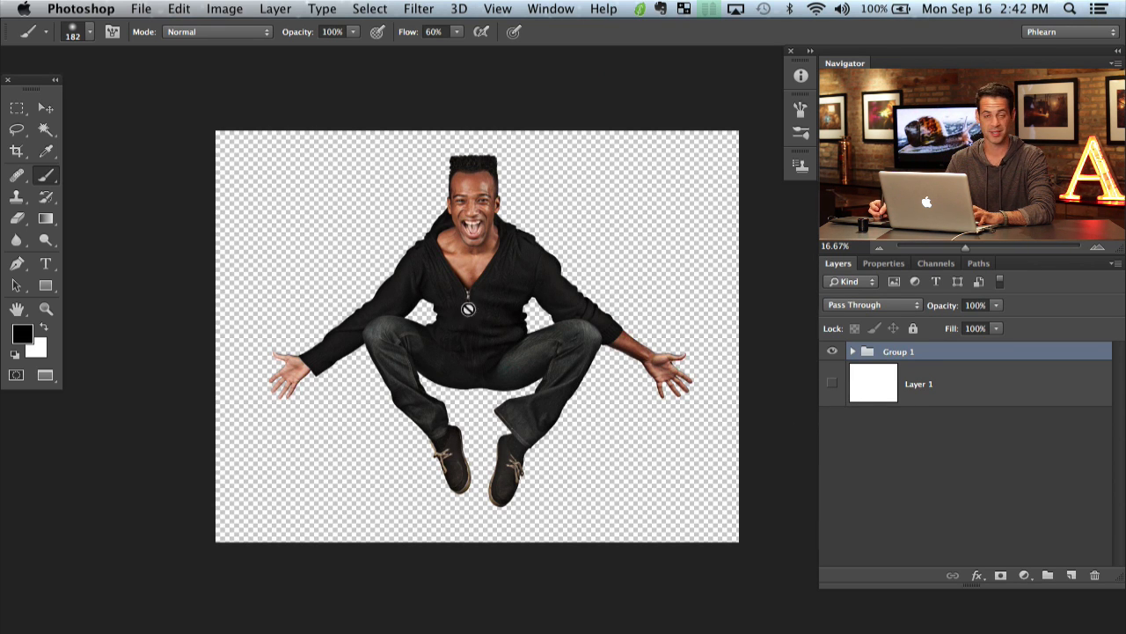
click(831, 383)
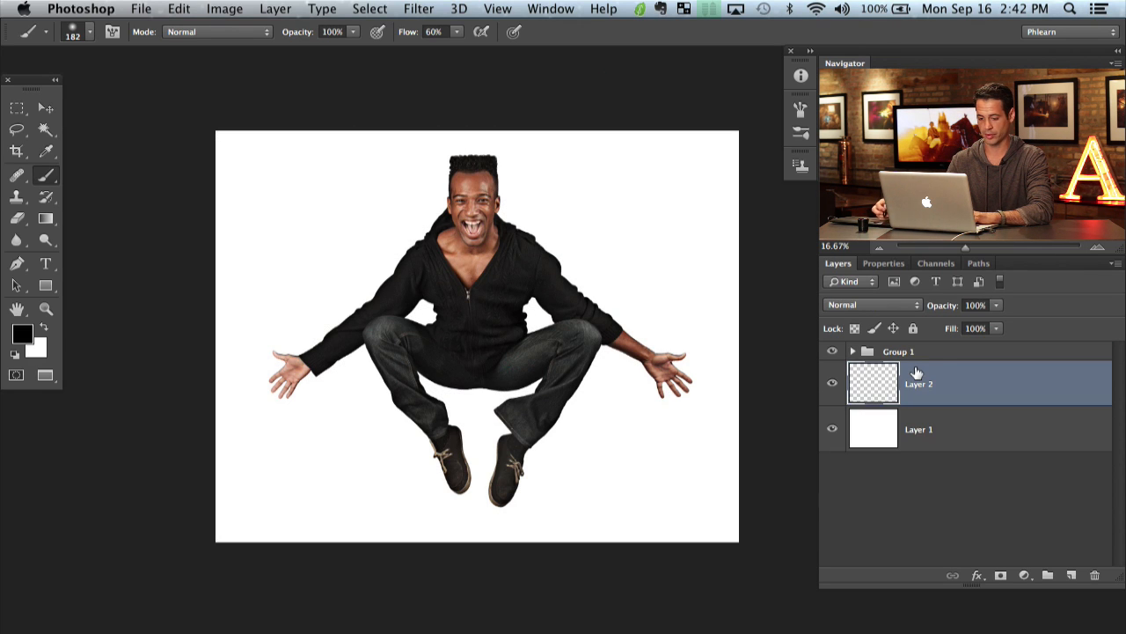
click(23, 333)
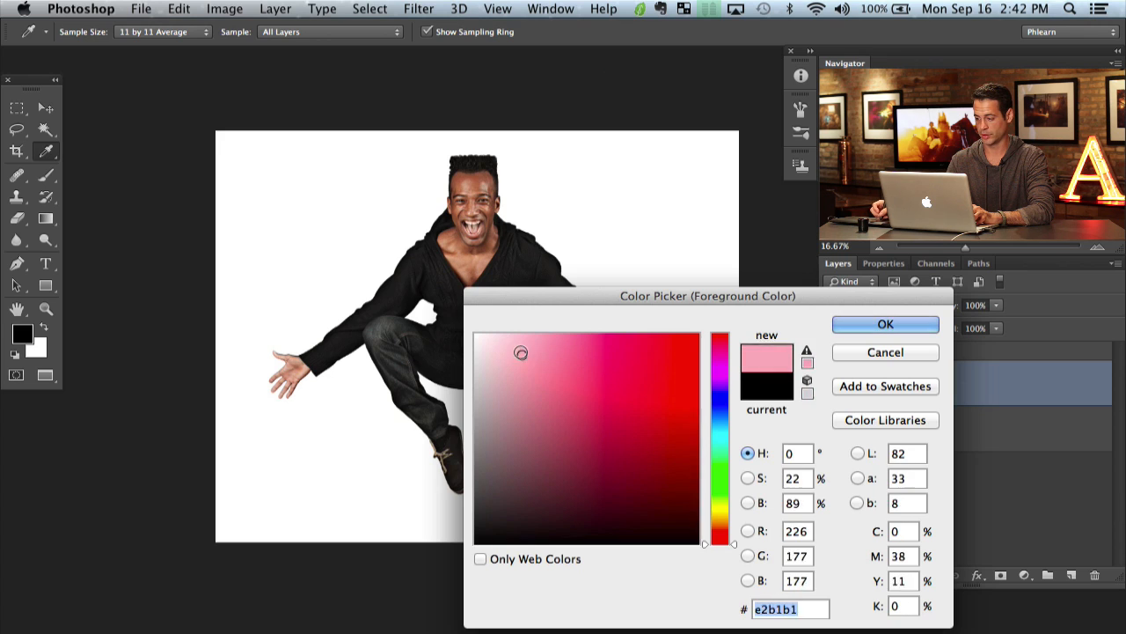
click(885, 324)
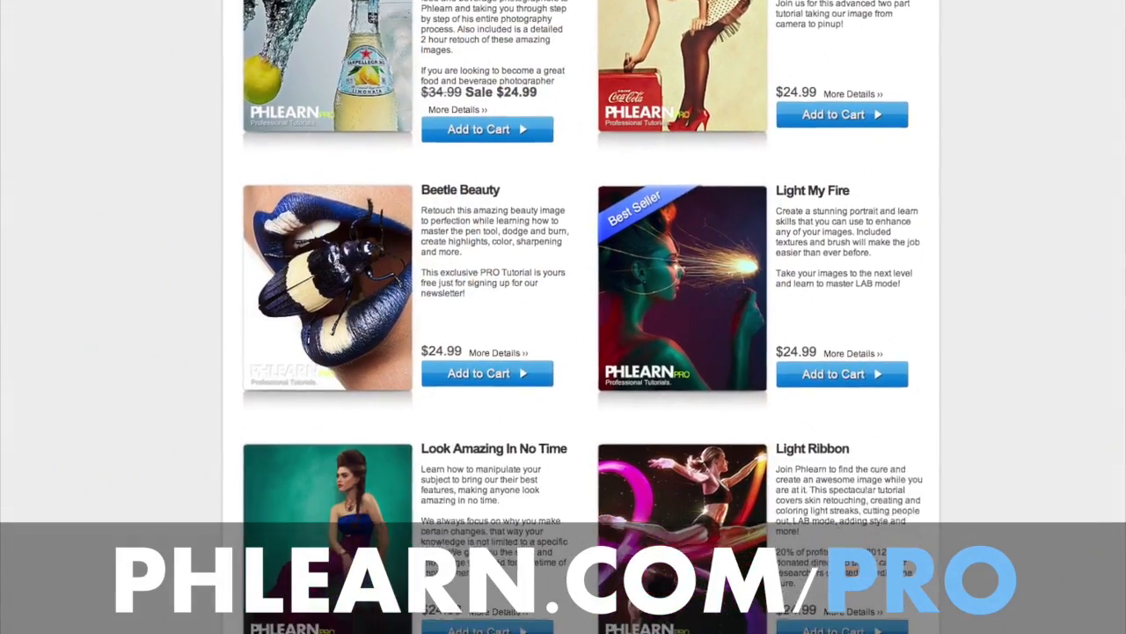
Scroll down through the Phlearn listing of Photoshop tutorial episodes
scroll(down, 3)
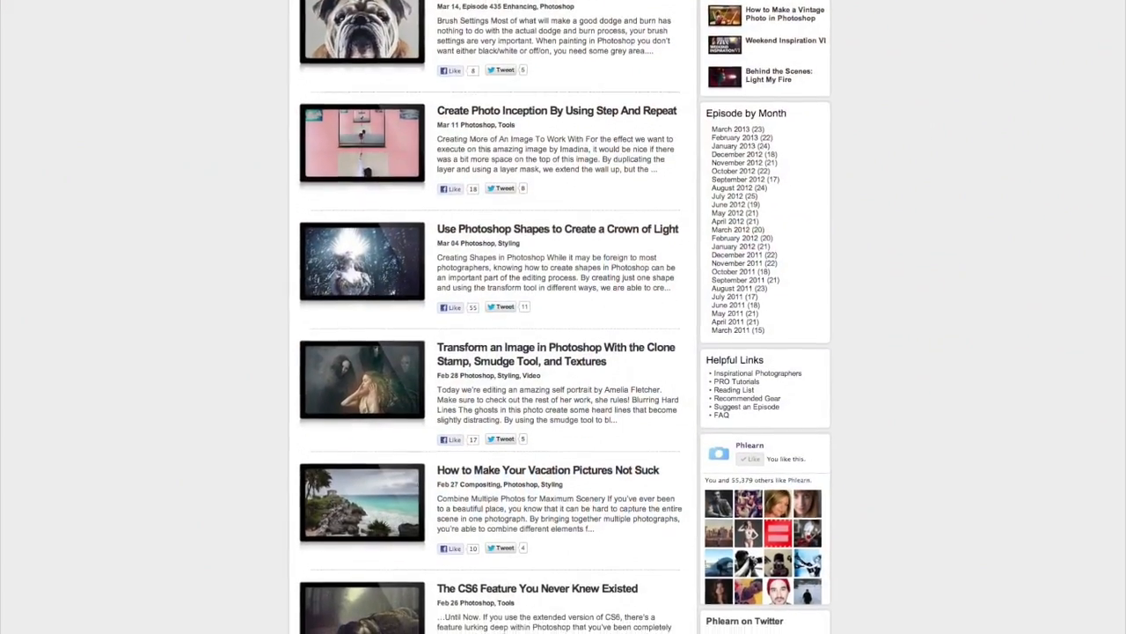
scroll(down, 3)
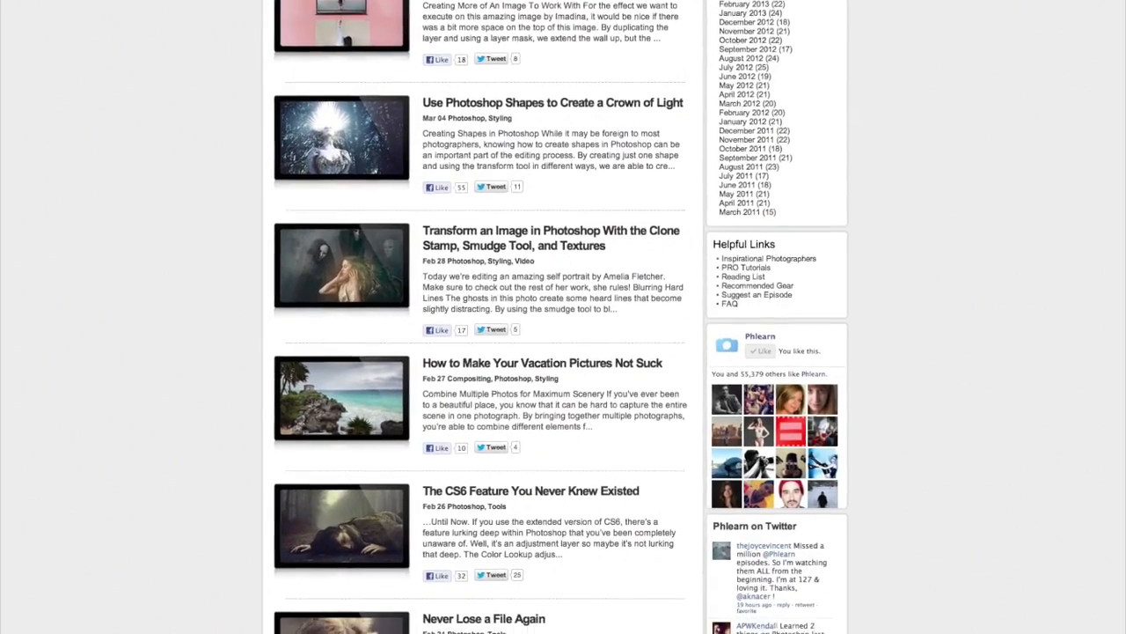